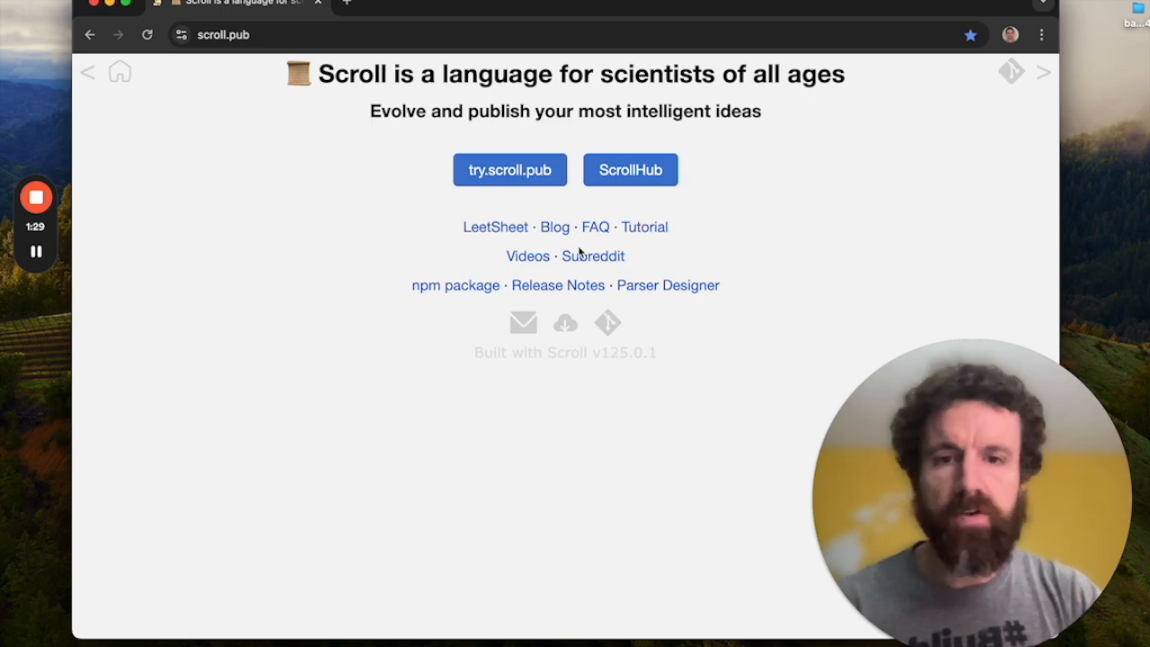
mouse_move(568, 245)
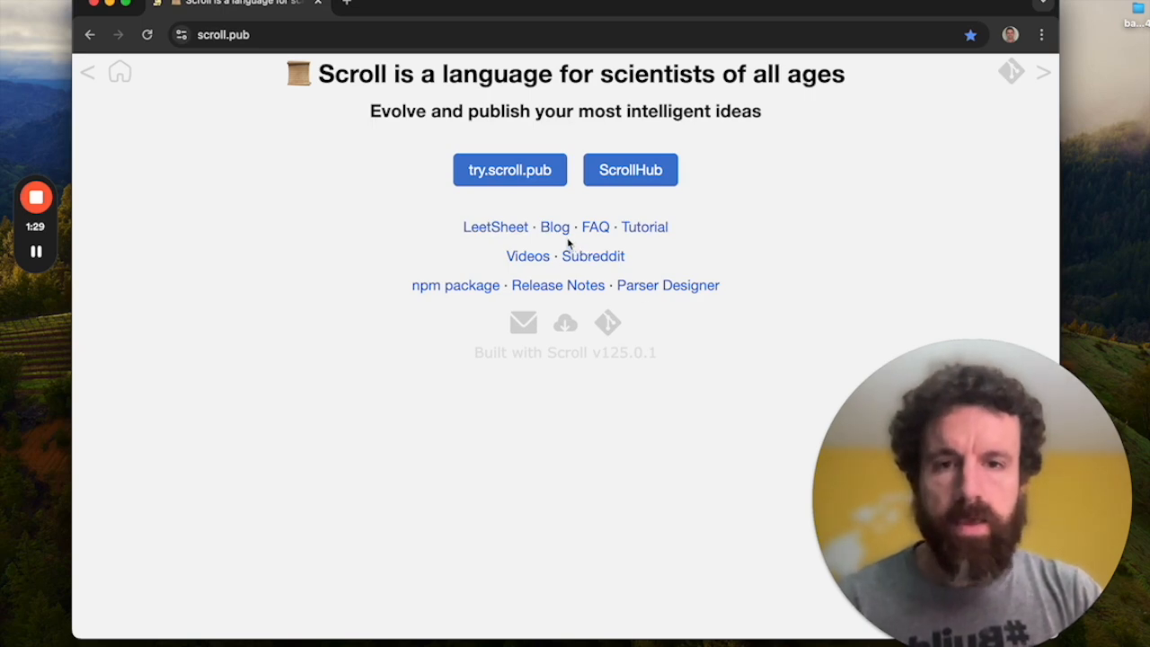
Step: Open the Official Scroll Blog from the scroll.pub homepage
left_click(555, 226)
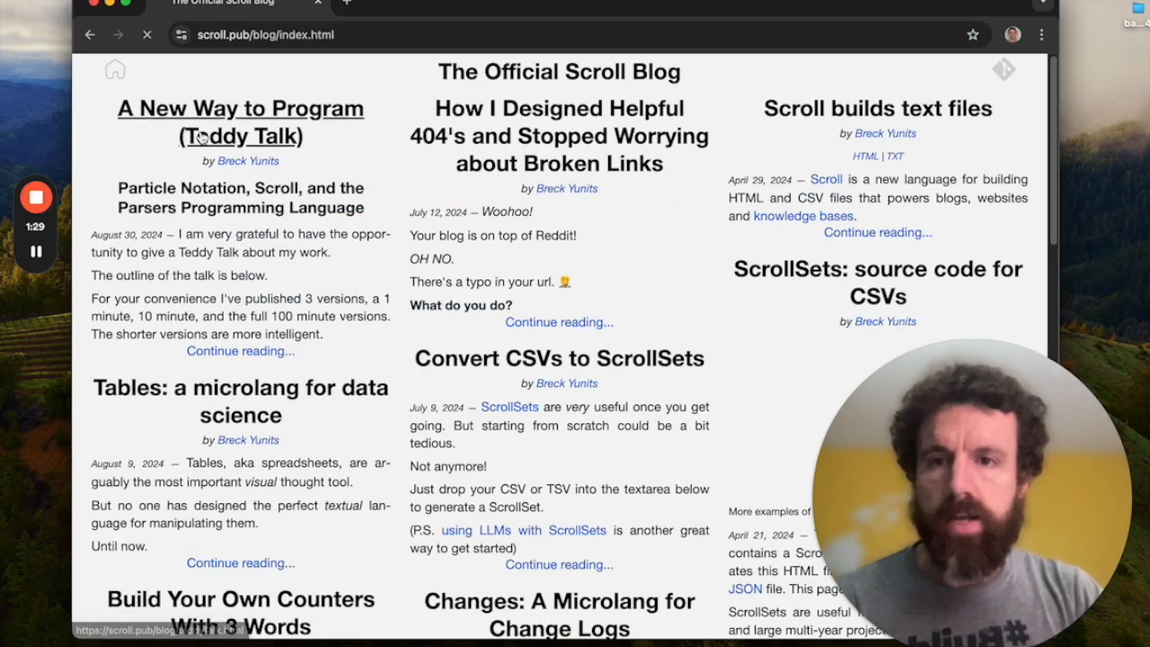
Step: Open the 'A New Way to Program (Teddy Talk)' post and scroll down to Particle Notation
left_click(240, 108)
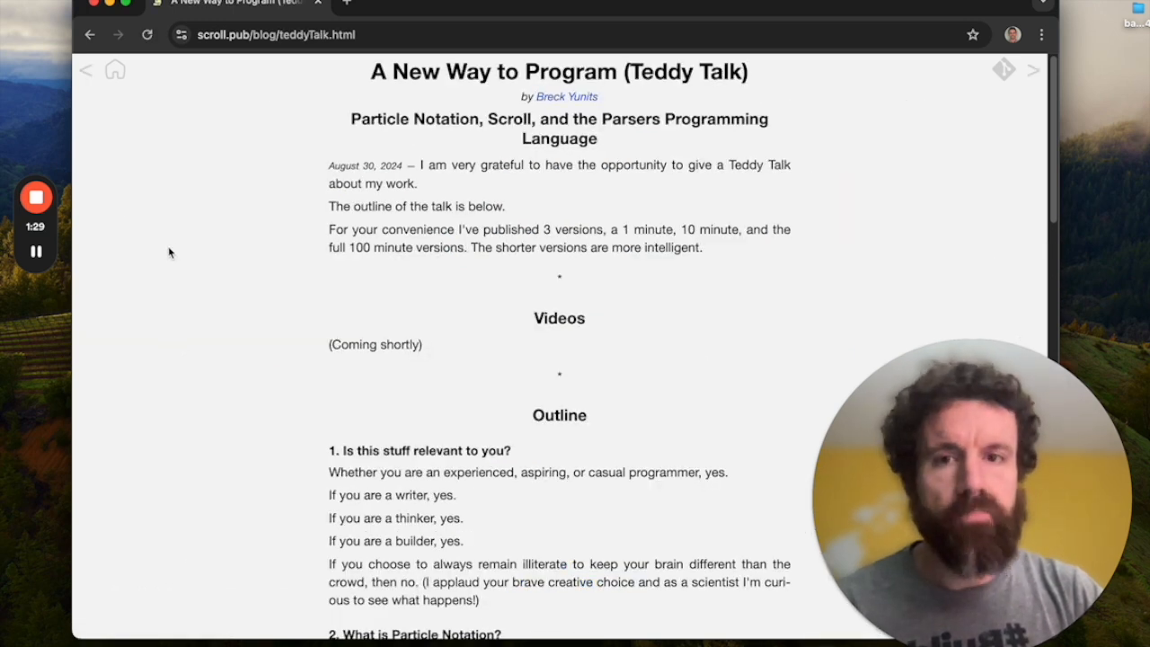
mouse_move(349, 144)
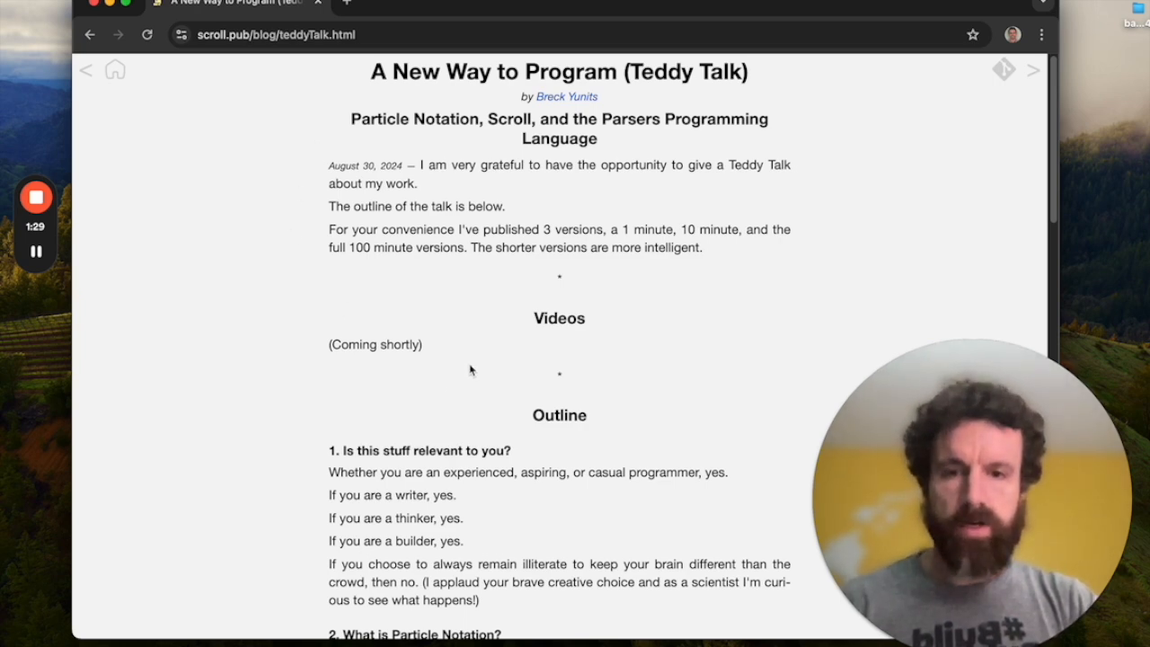
scroll("down", 3)
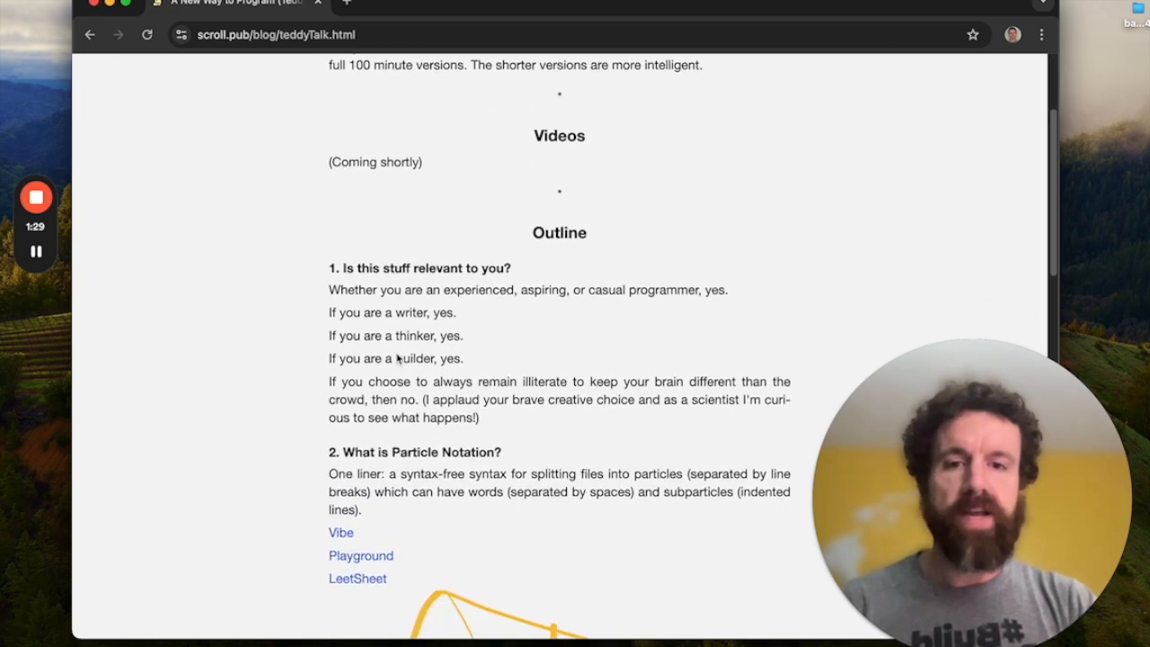
scroll("down", 3)
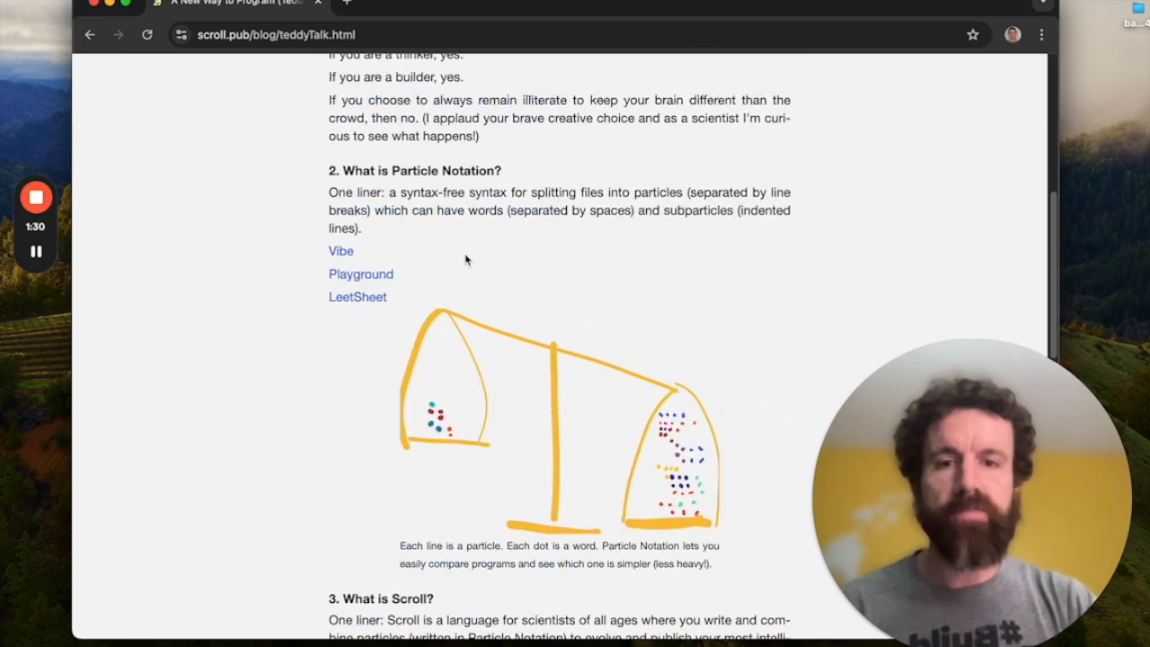
scroll("down", 3)
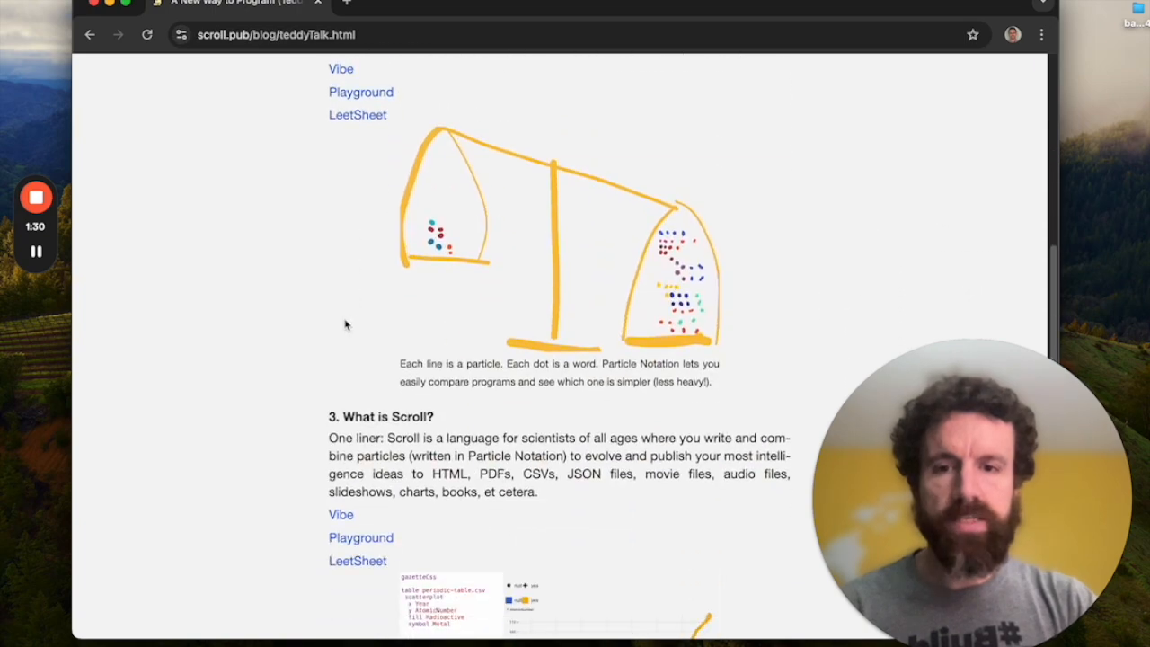
scroll("down", 3)
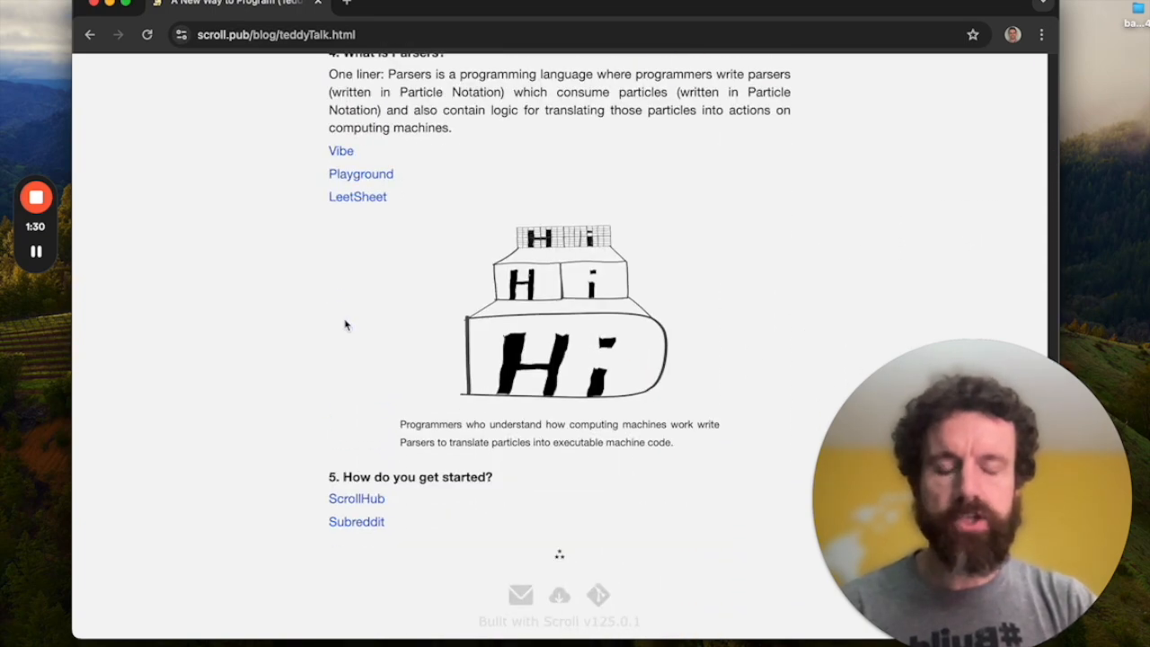
scroll("up", 3)
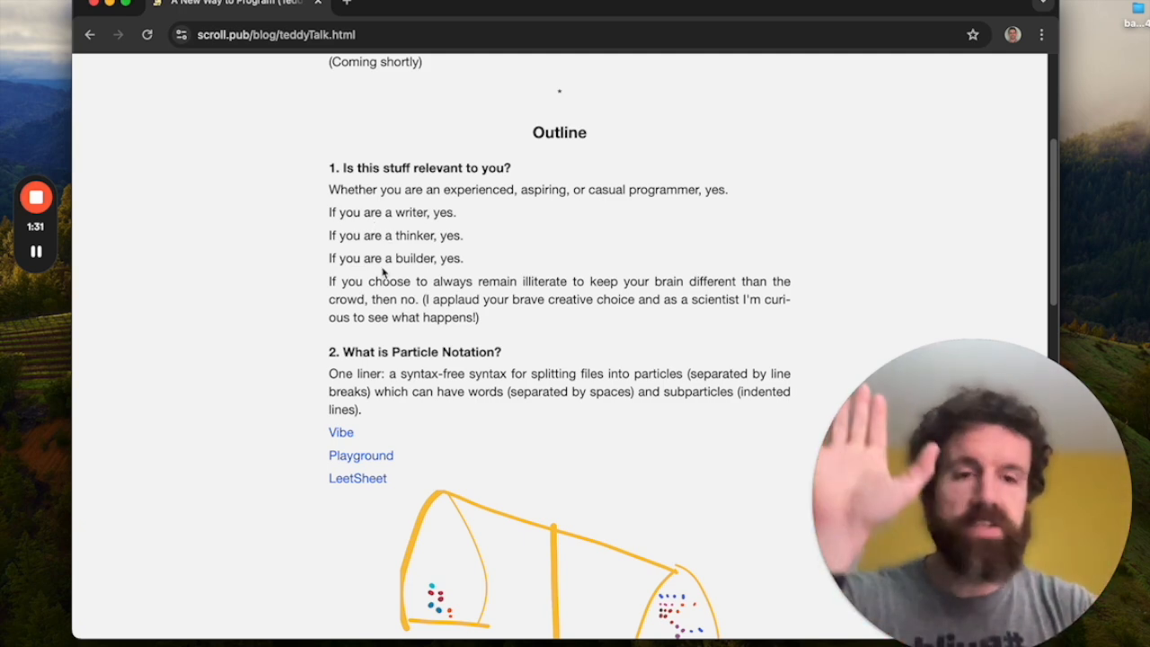
scroll("down", 3)
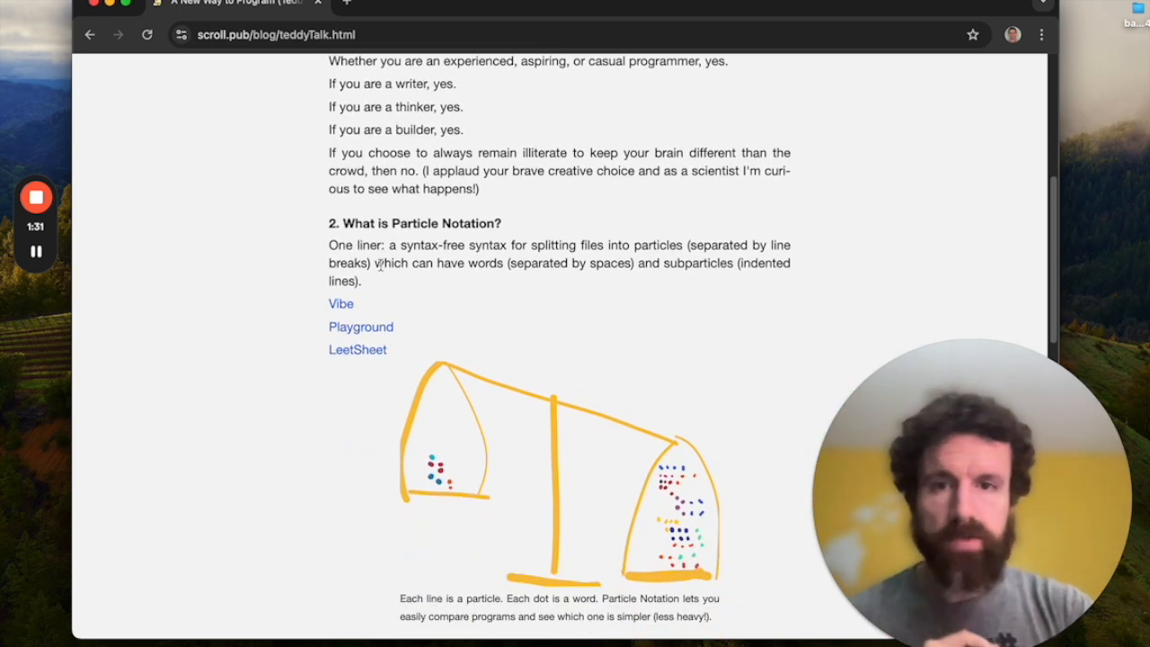
scroll("down", 3)
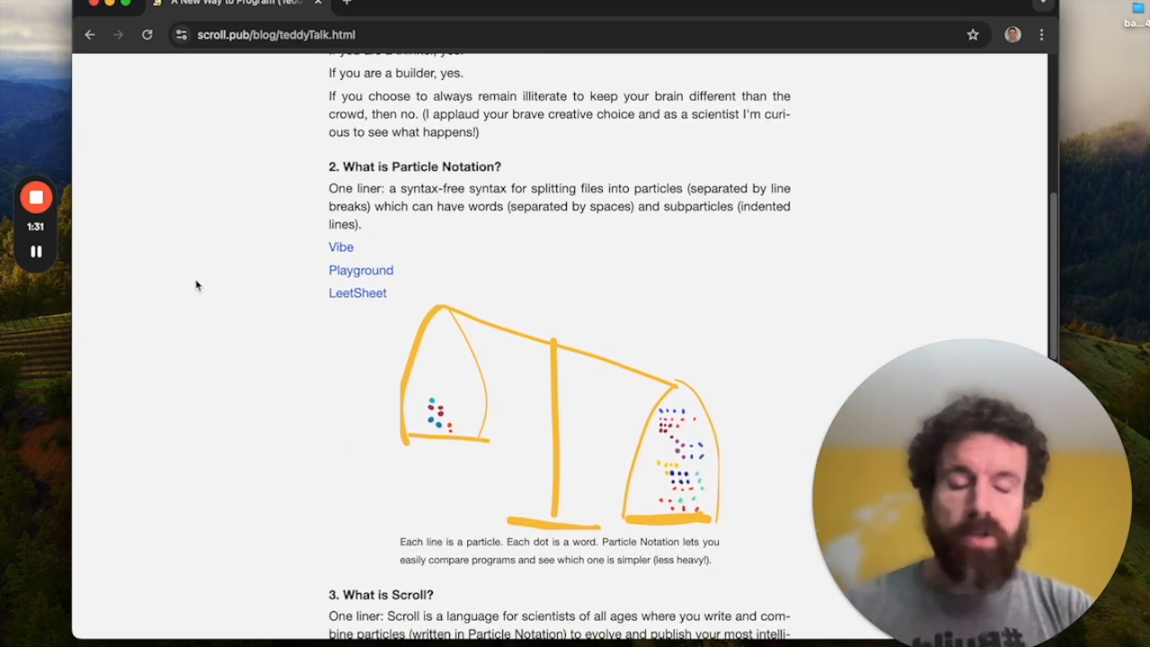
scroll("down", 3)
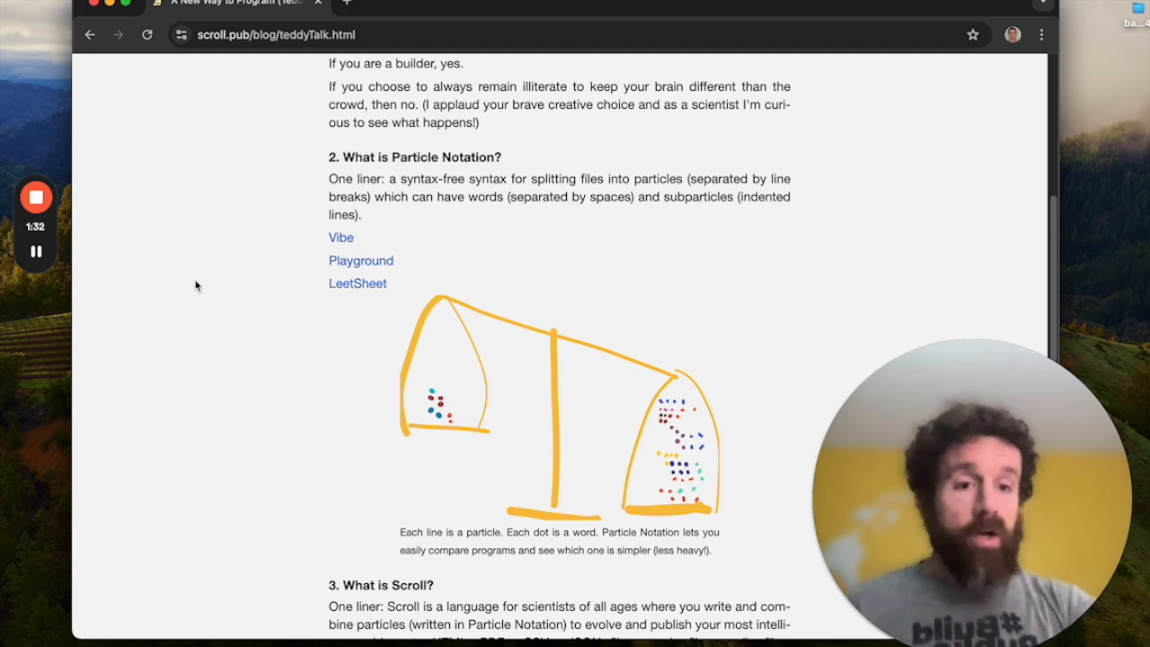
scroll("down", 3)
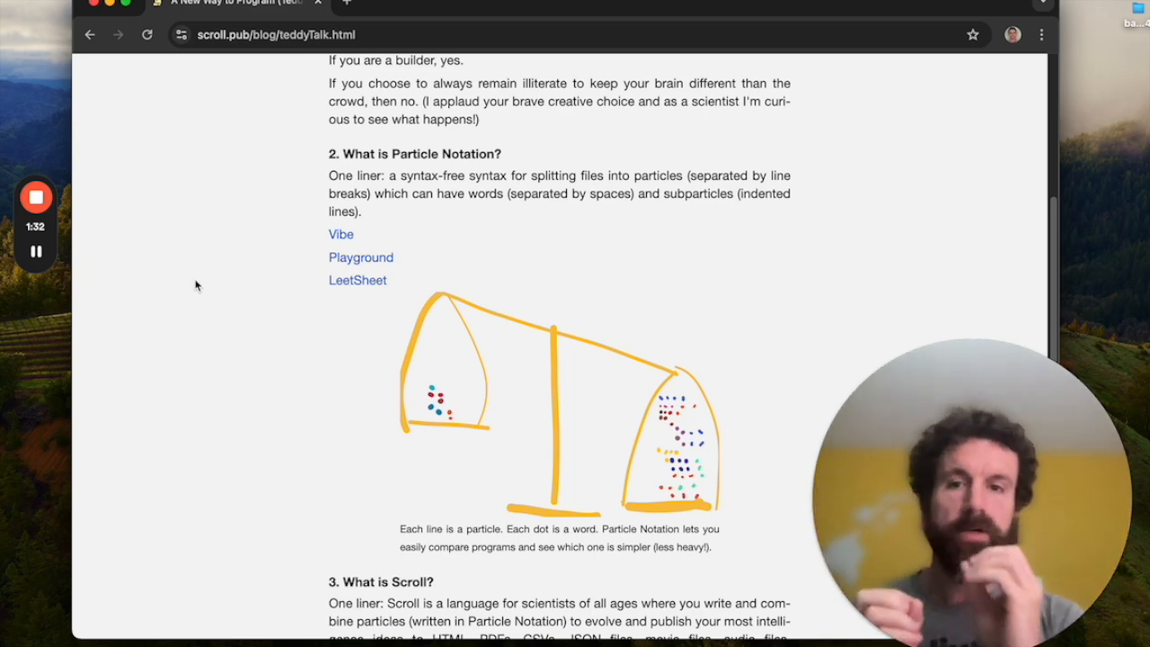
scroll("down", 3)
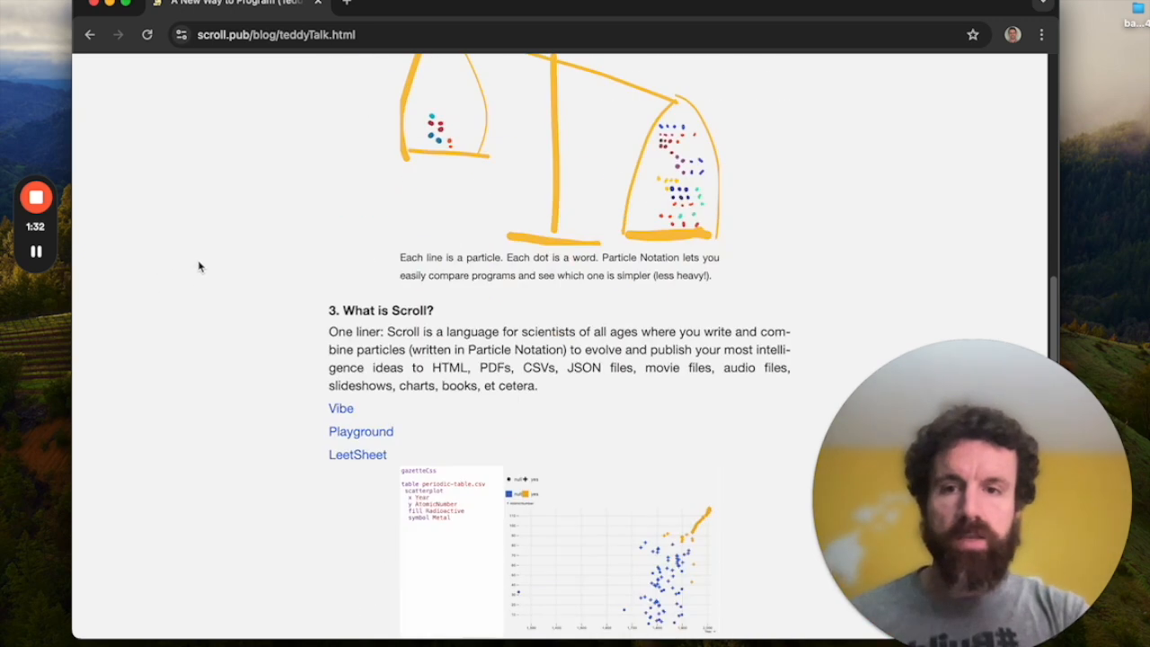
Step: Open the Particle Notation Vibe page and Playground sandbox in new tabs
right_click(341, 408)
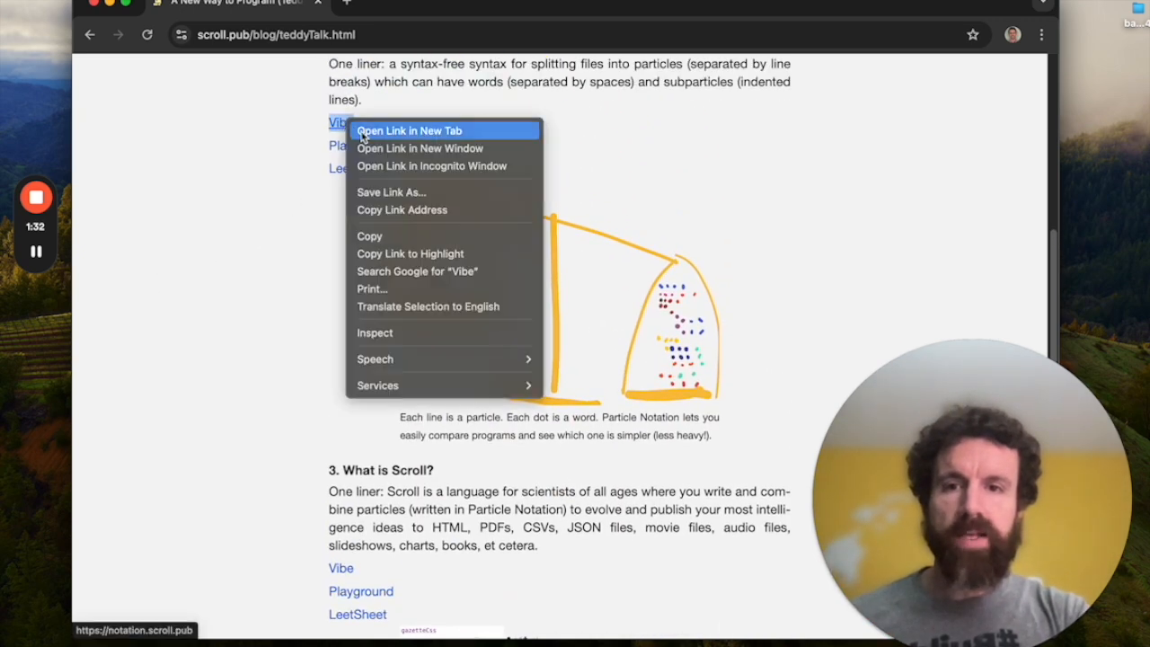
left_click(409, 130)
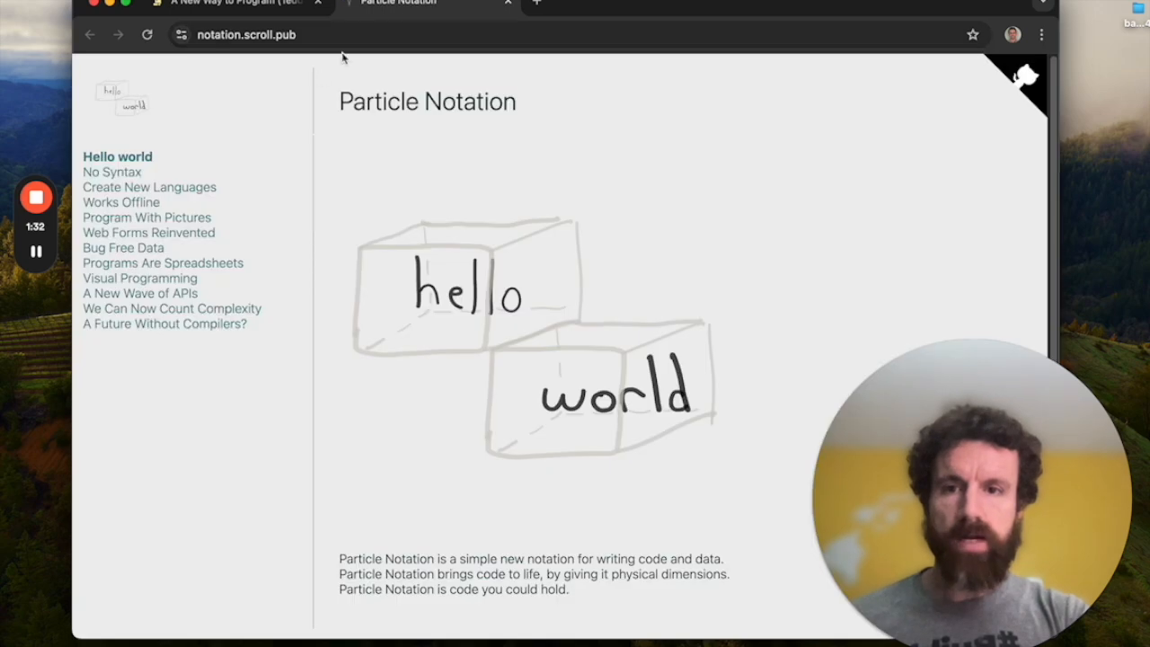
left_click(172, 308)
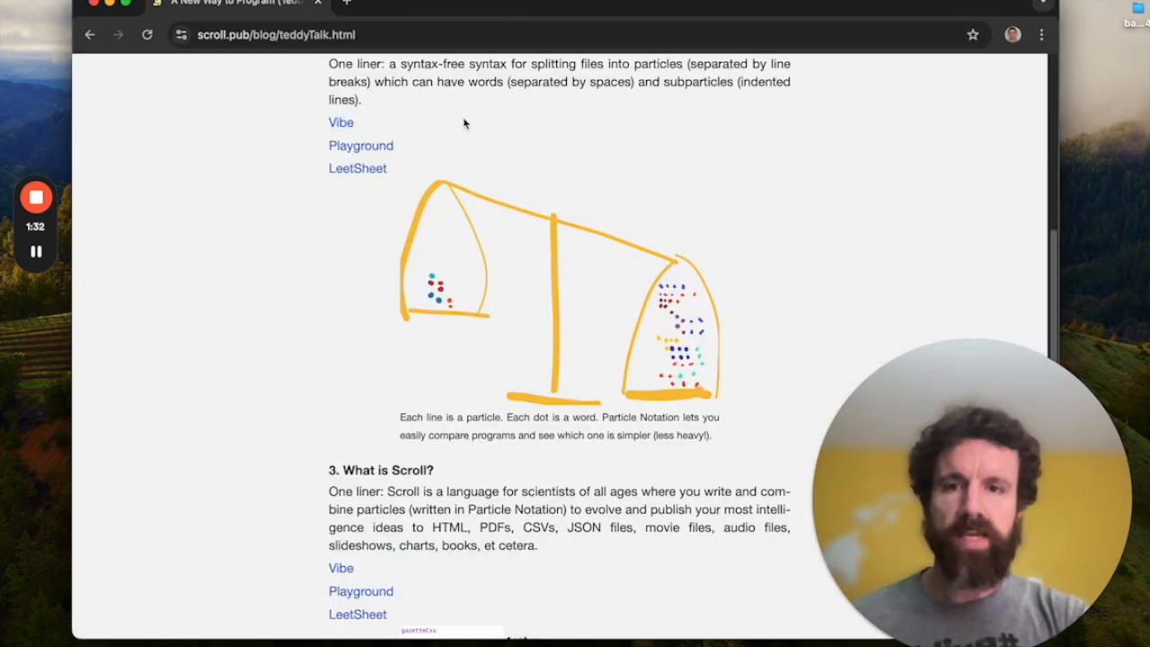
right_click(360, 145)
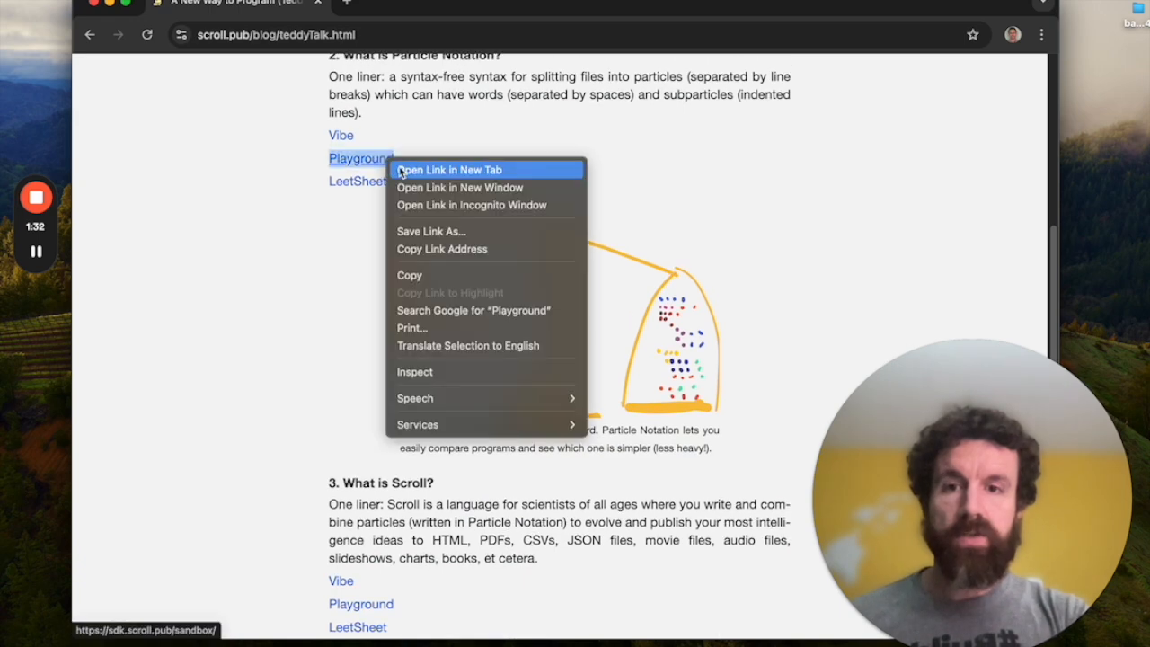
left_click(448, 170)
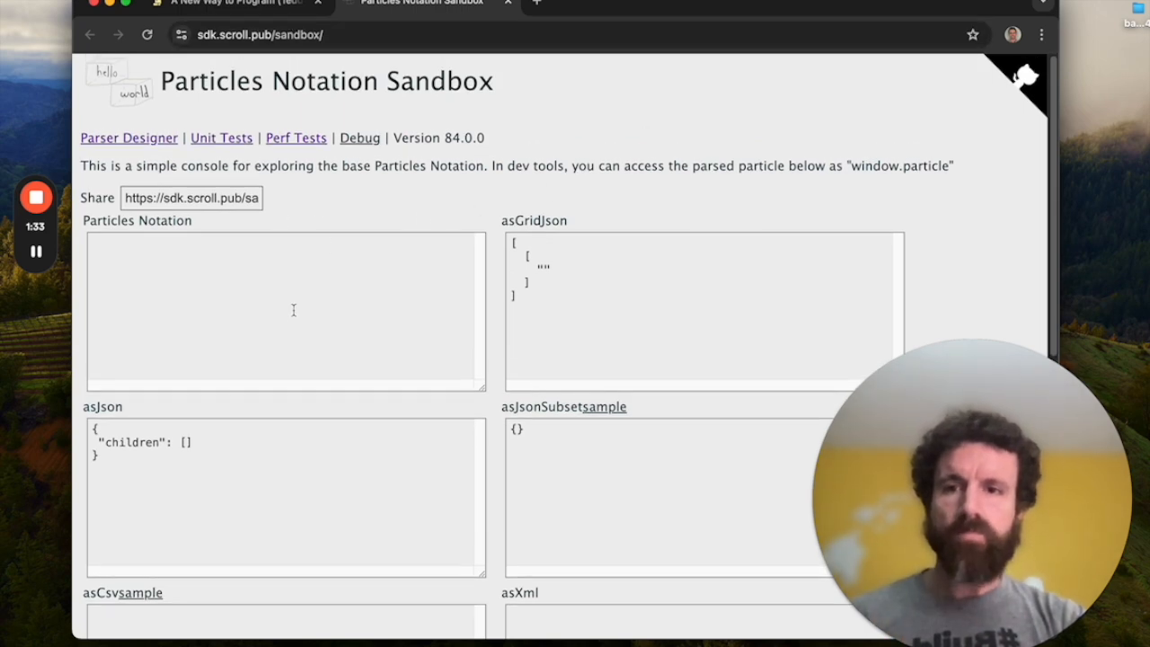
Step: Enter 'name Breck' with an indented 'city Honolulu' line in the sandbox
left_click(286, 310)
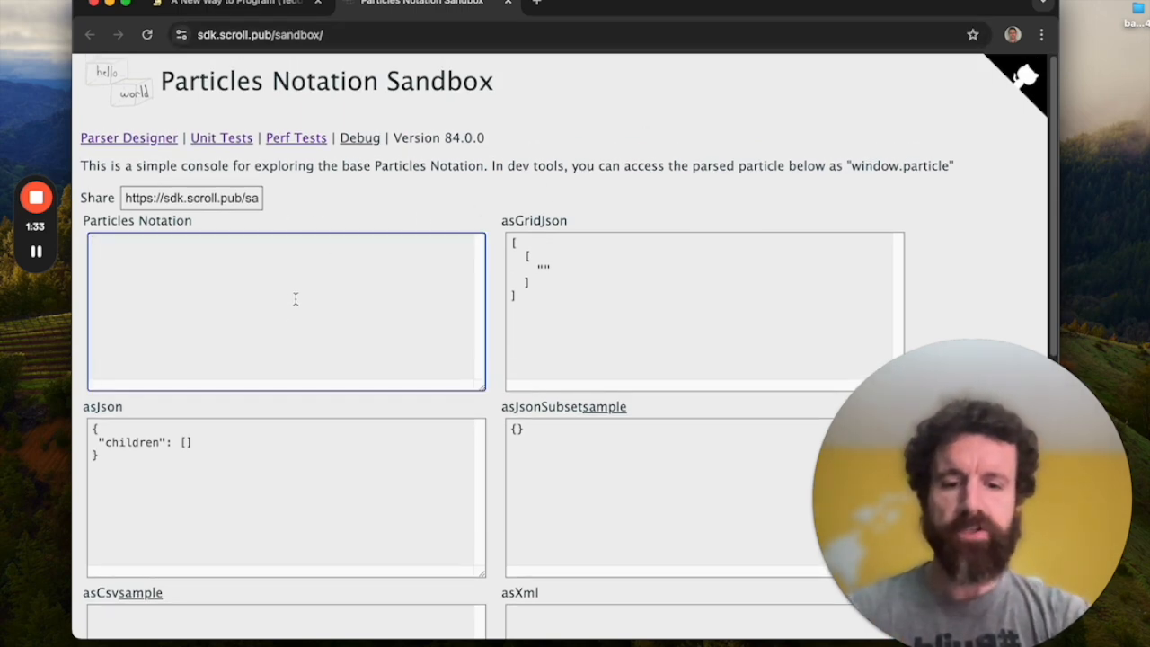
type("name Breck")
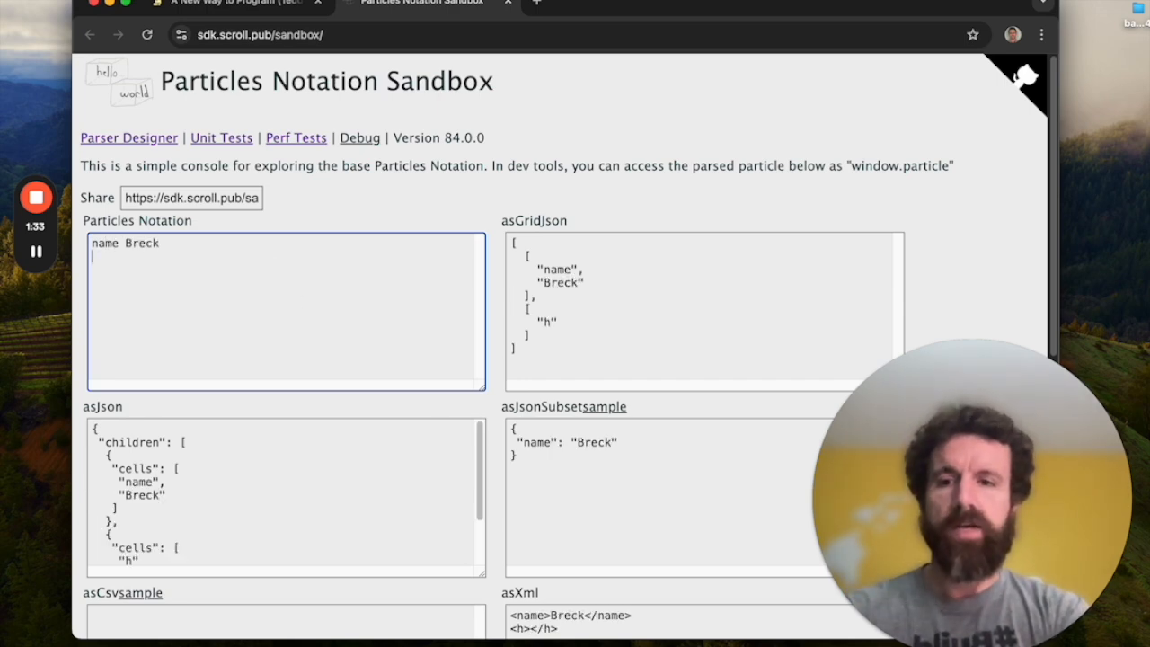
type("city")
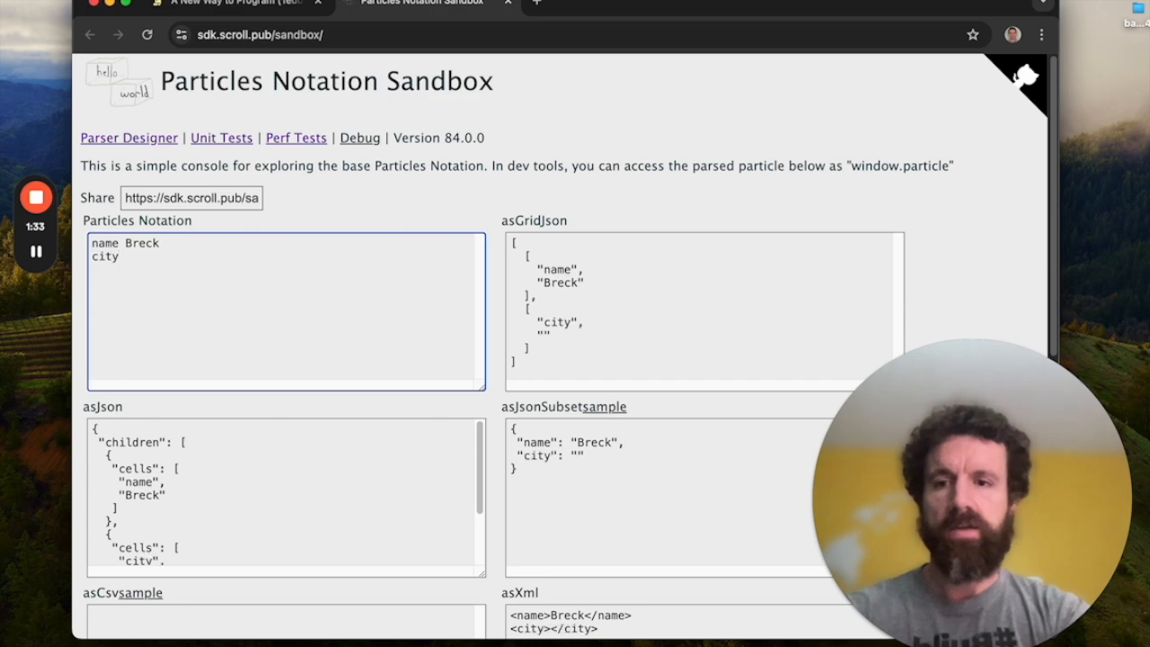
type("Honolulu")
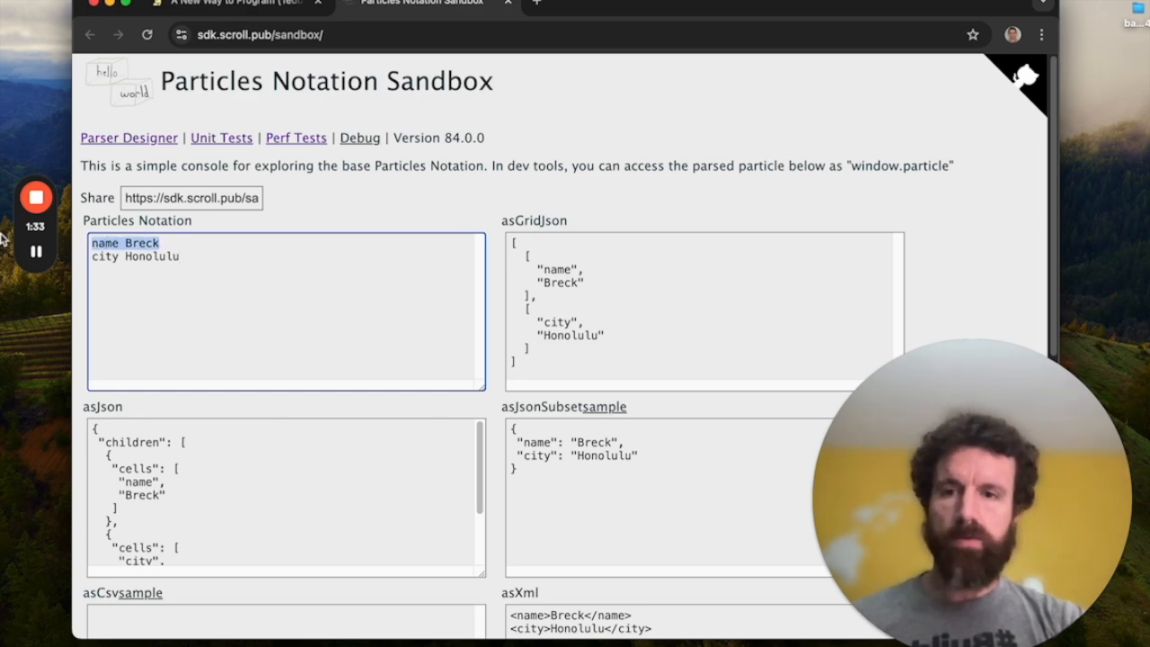
left_click(135, 256)
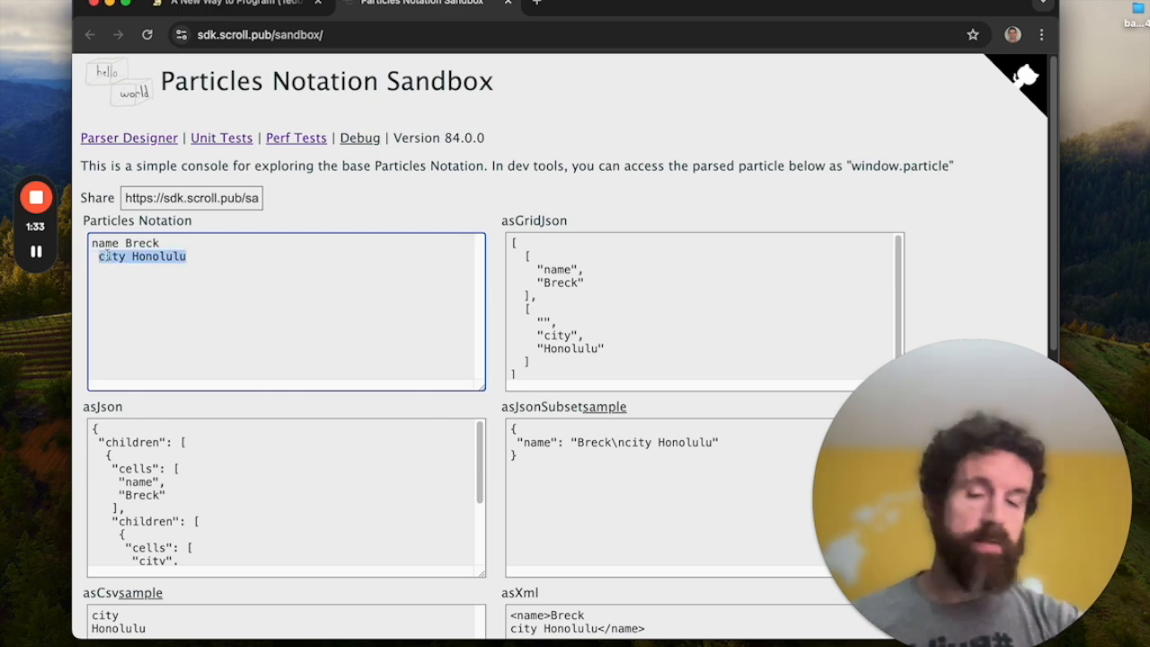
left_click(157, 256)
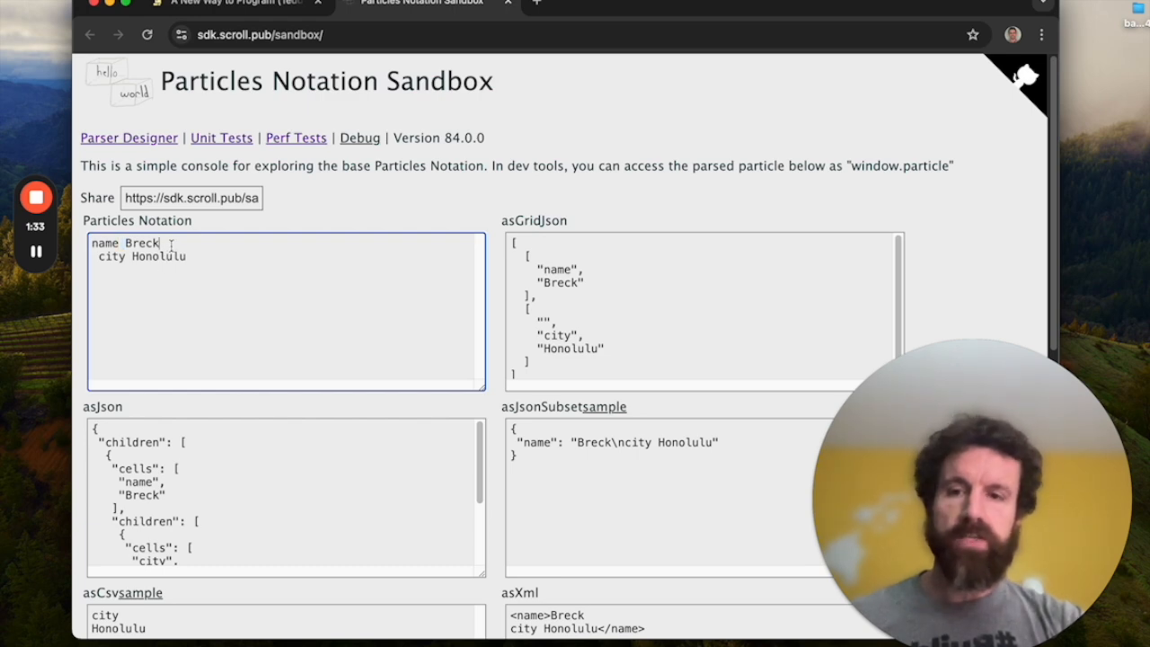
type("Yunits")
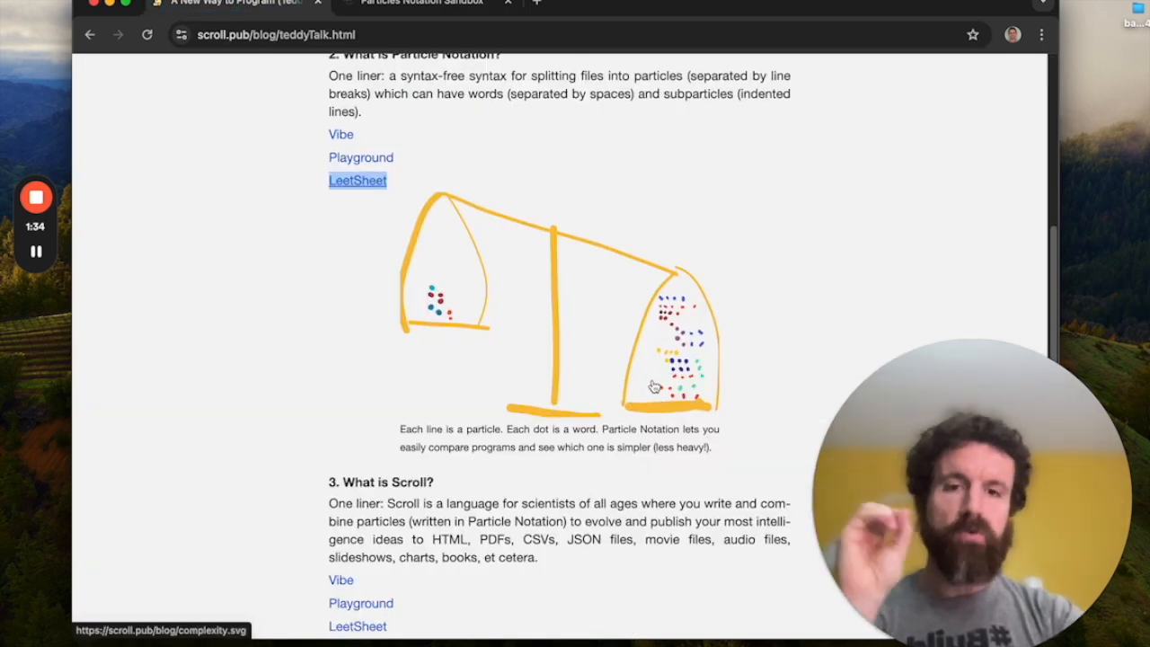
scroll("down", 3)
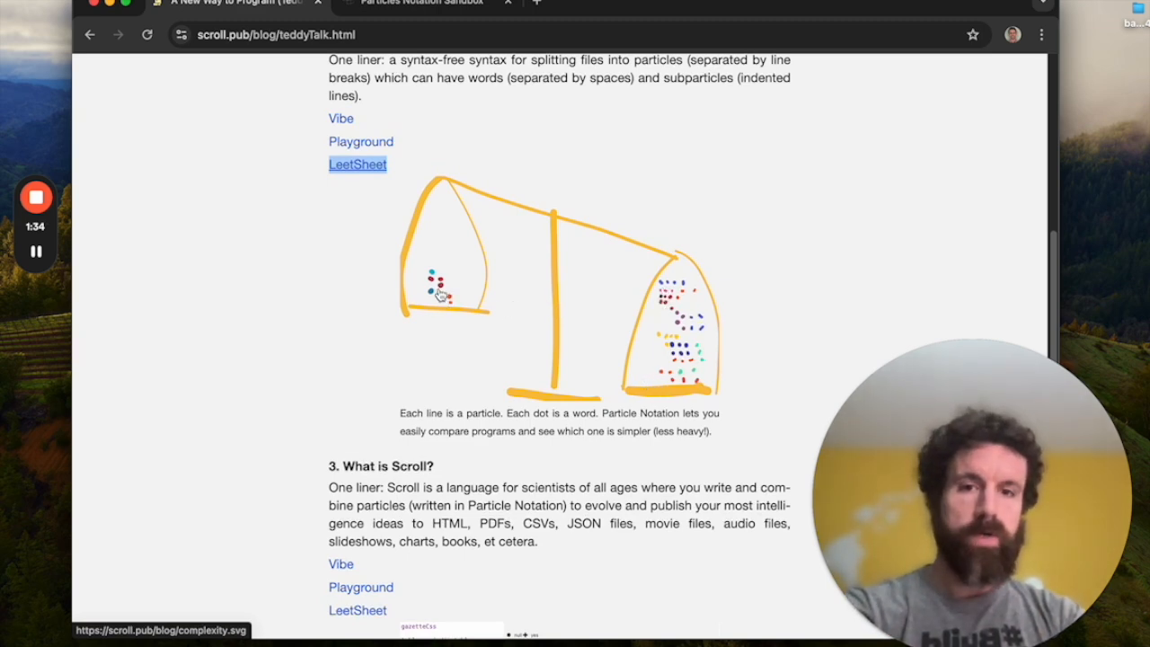
mouse_move(664, 321)
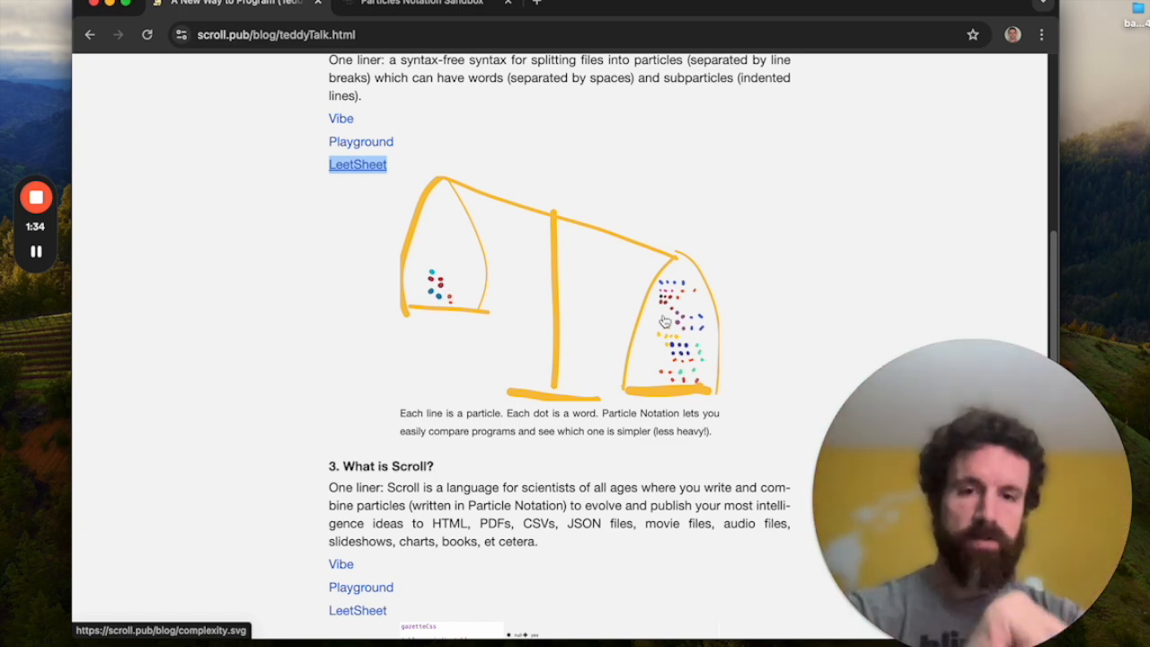
mouse_move(668, 348)
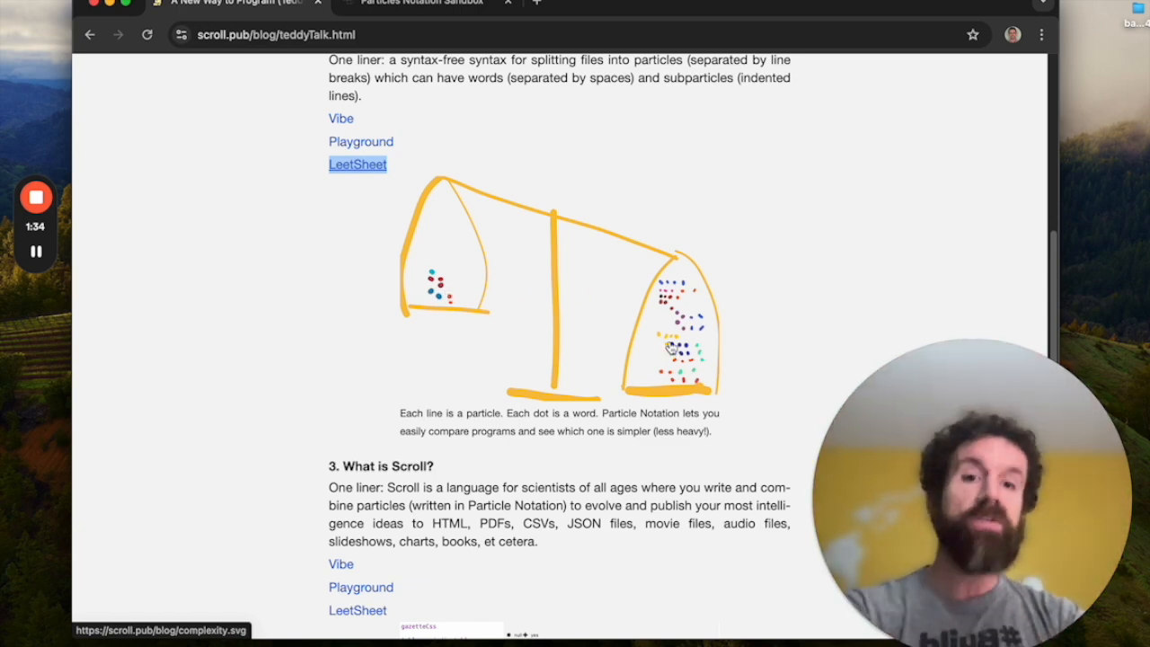
mouse_move(596, 343)
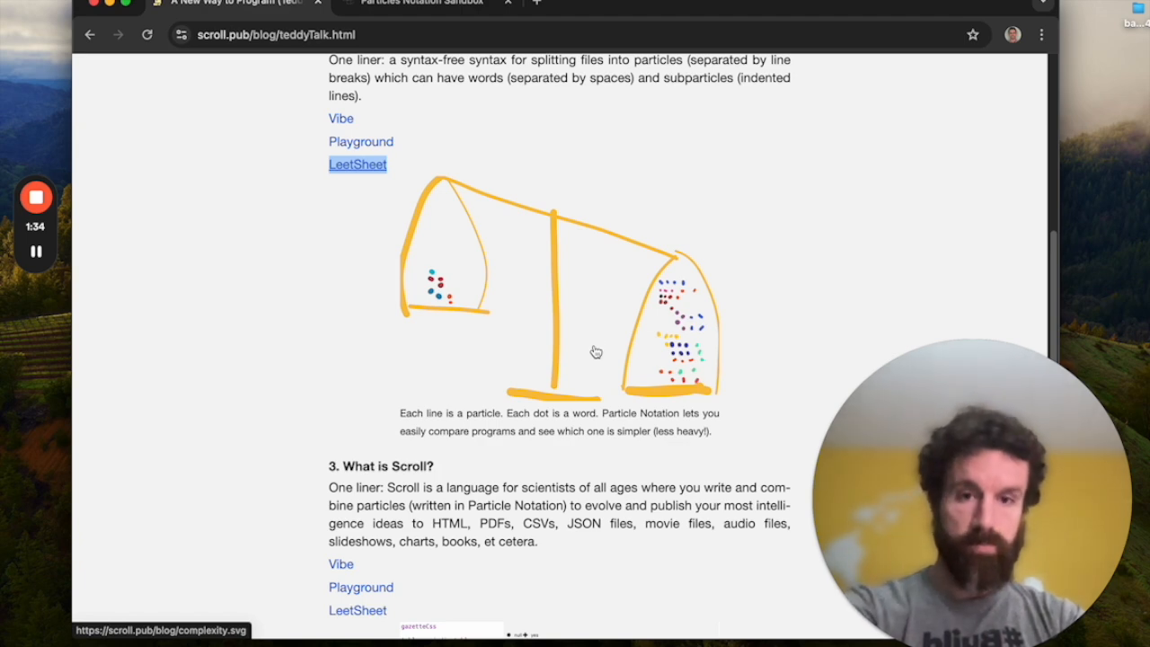
mouse_move(456, 301)
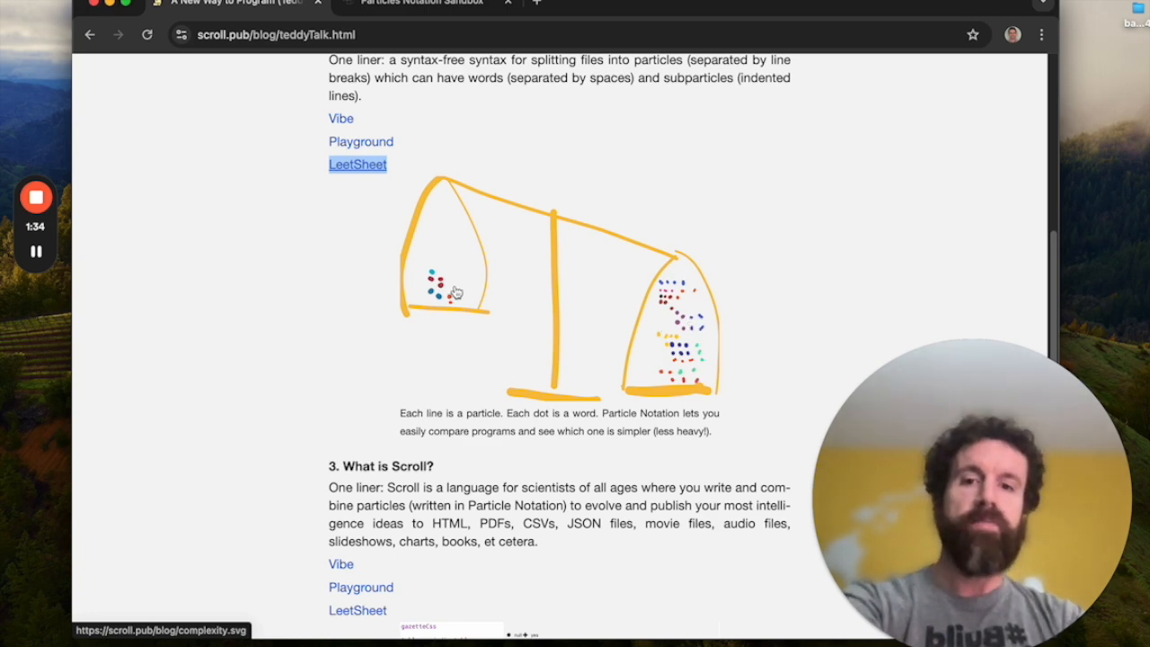
mouse_move(479, 279)
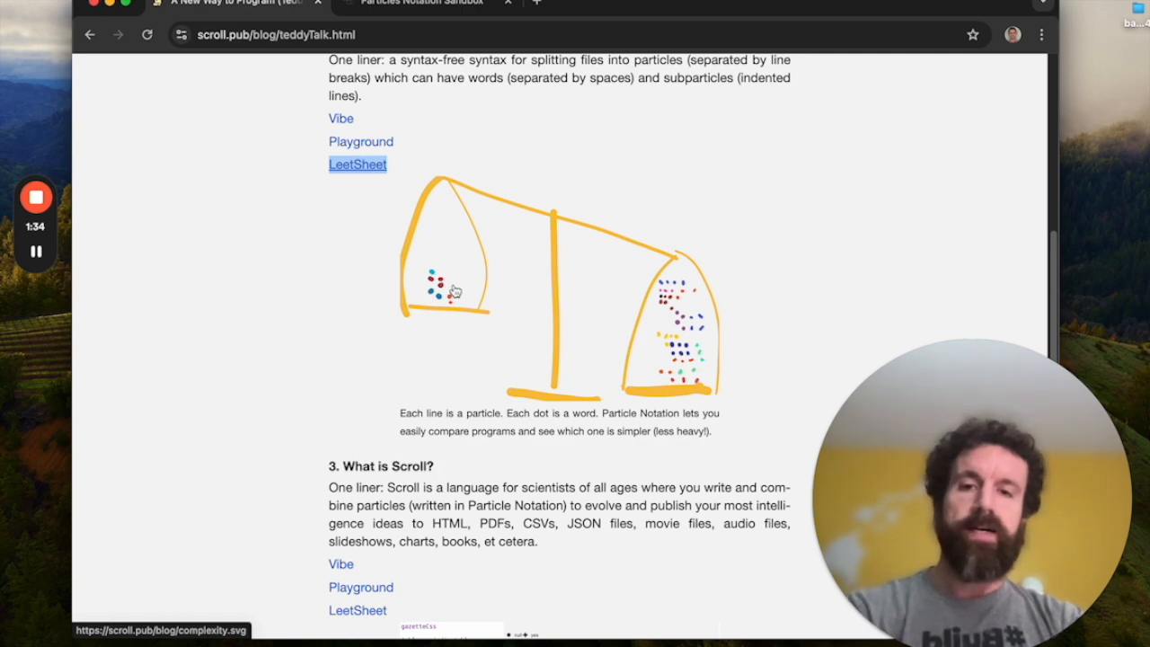
scroll("down", 3)
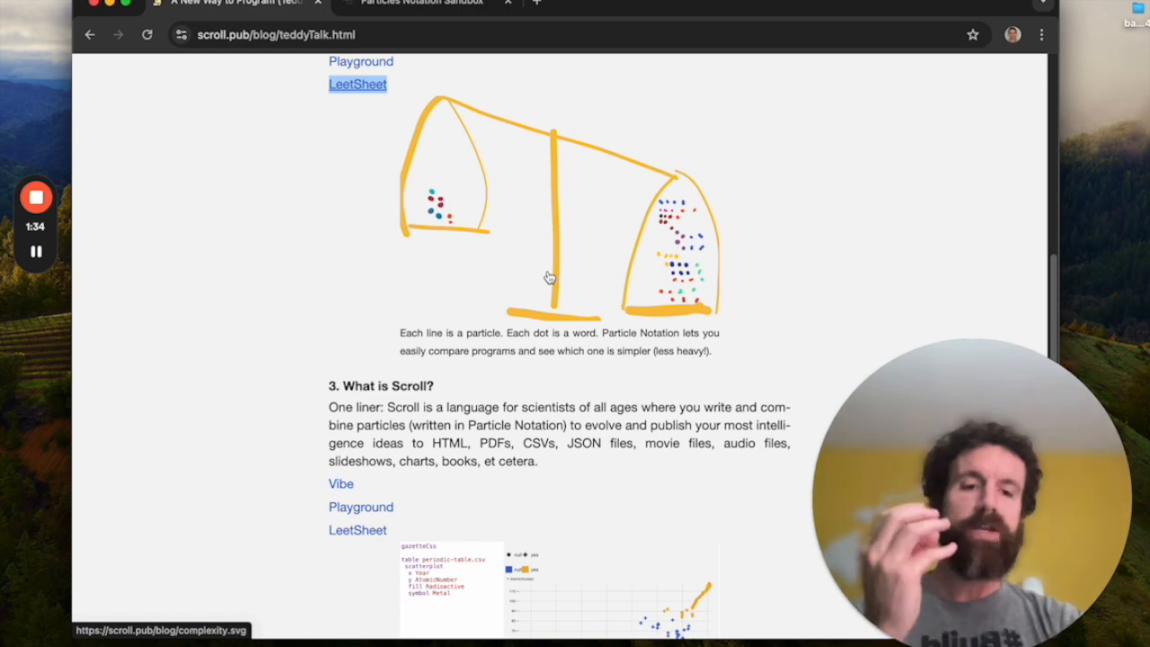
scroll("down", 3)
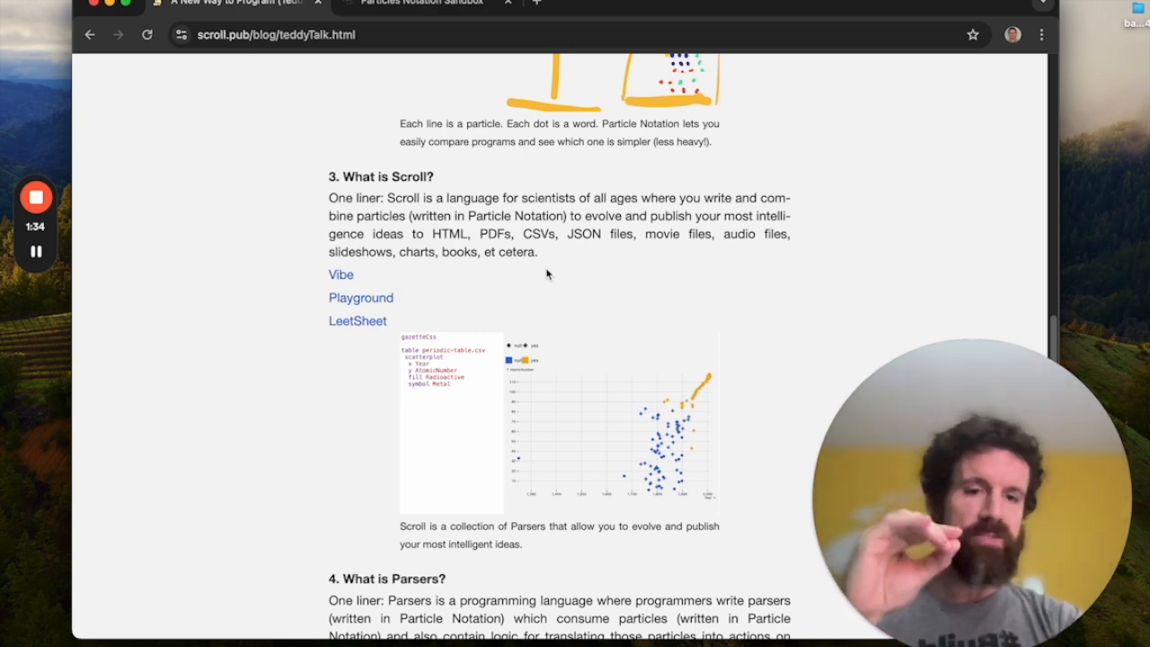
scroll("down", 3)
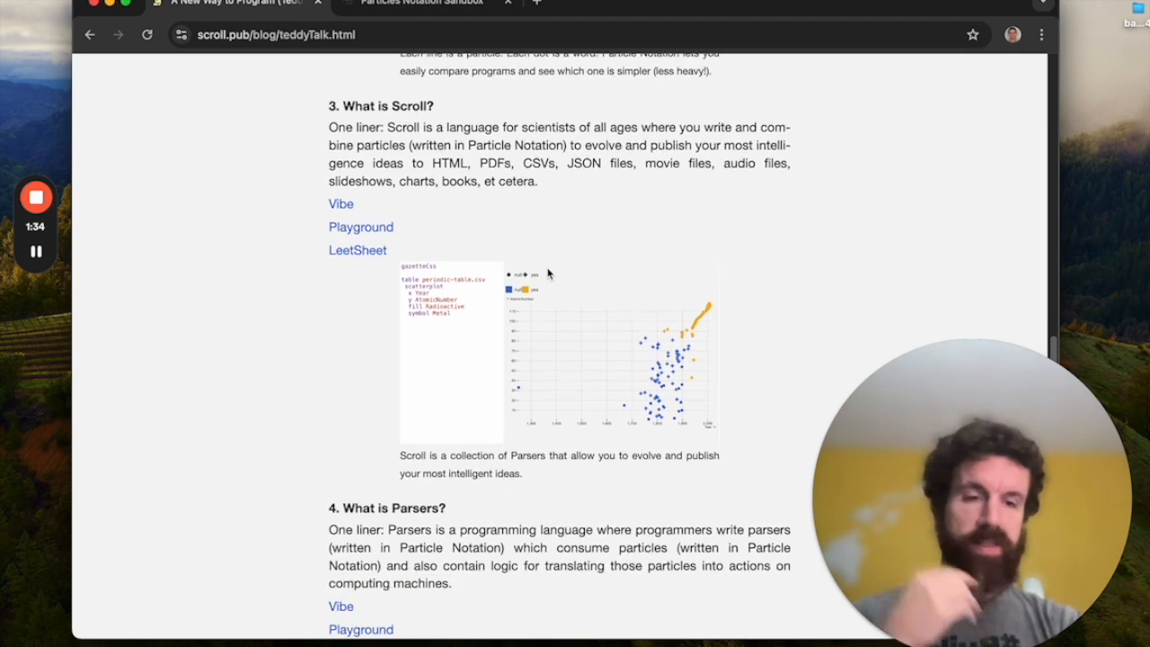
scroll("down", 3)
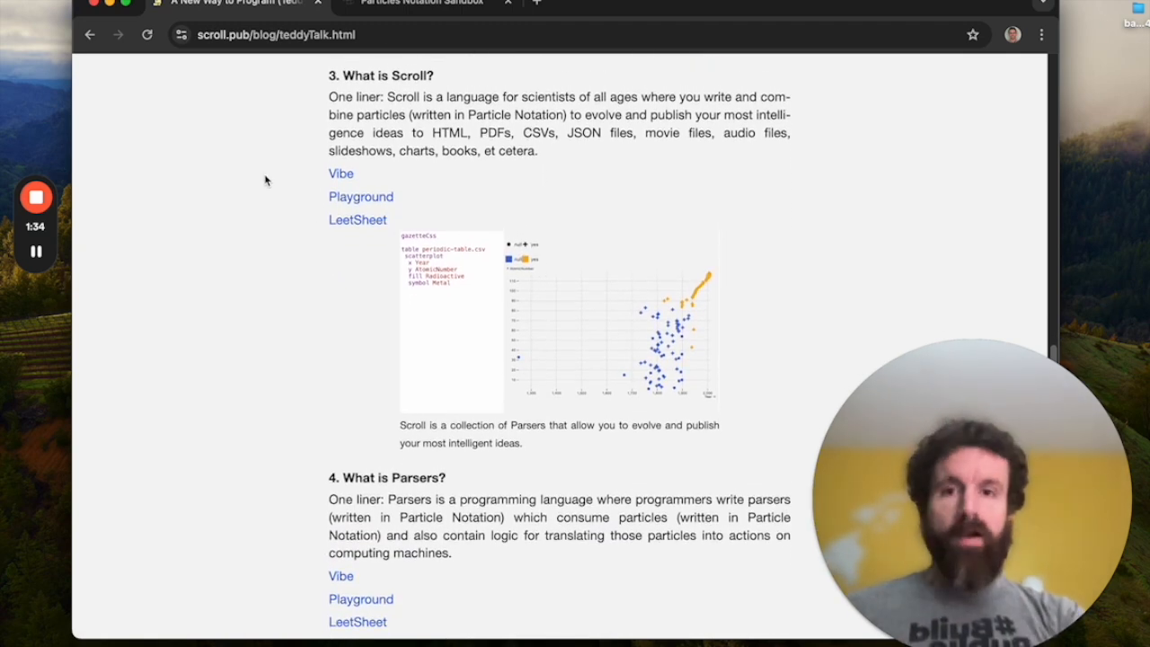
scroll("up", 3)
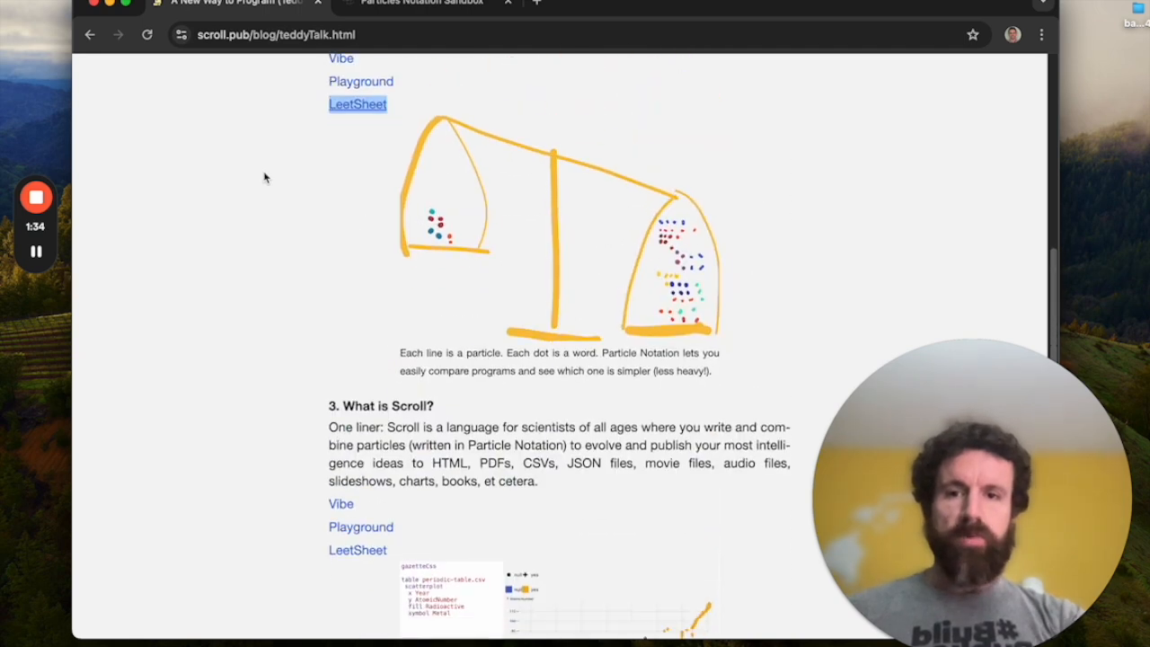
scroll("down", 3)
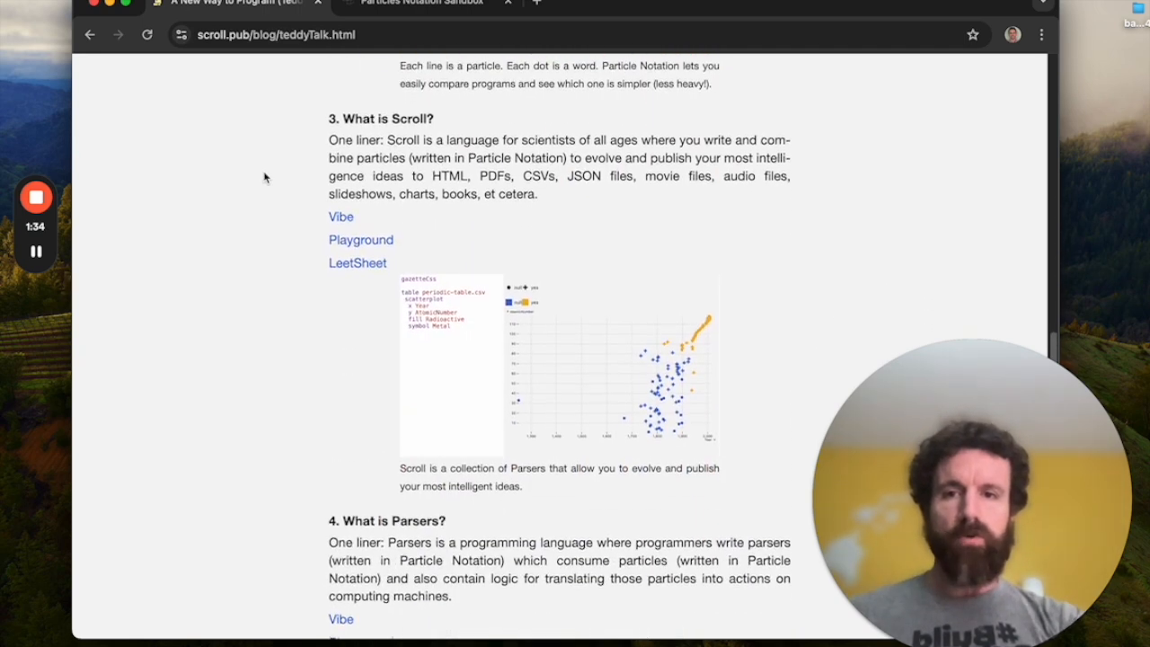
scroll("down", 3)
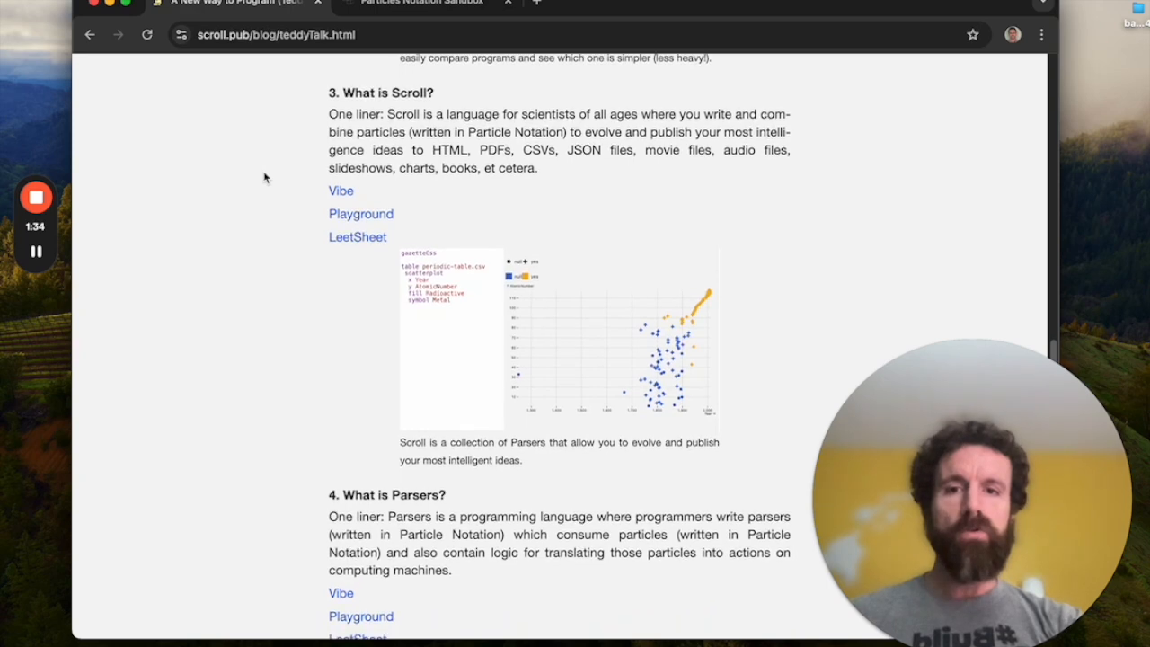
scroll("down", 3)
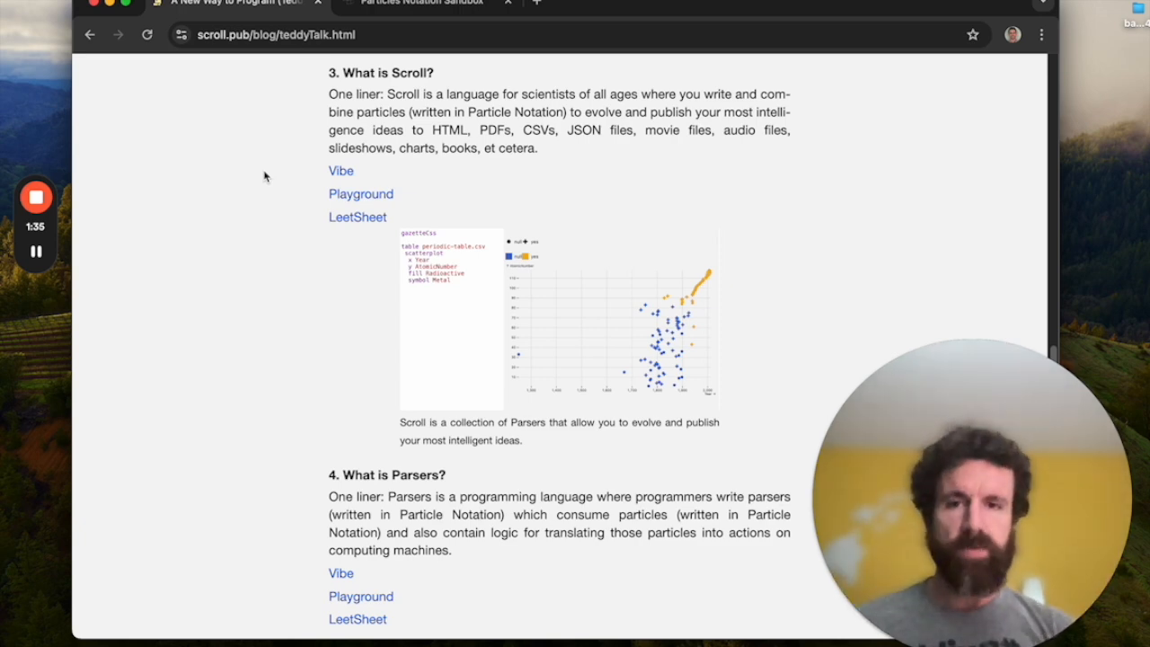
Step: Open the demo's playground and add a '# Hello world' heading and 'My name is Breck.'
scroll("down", 3)
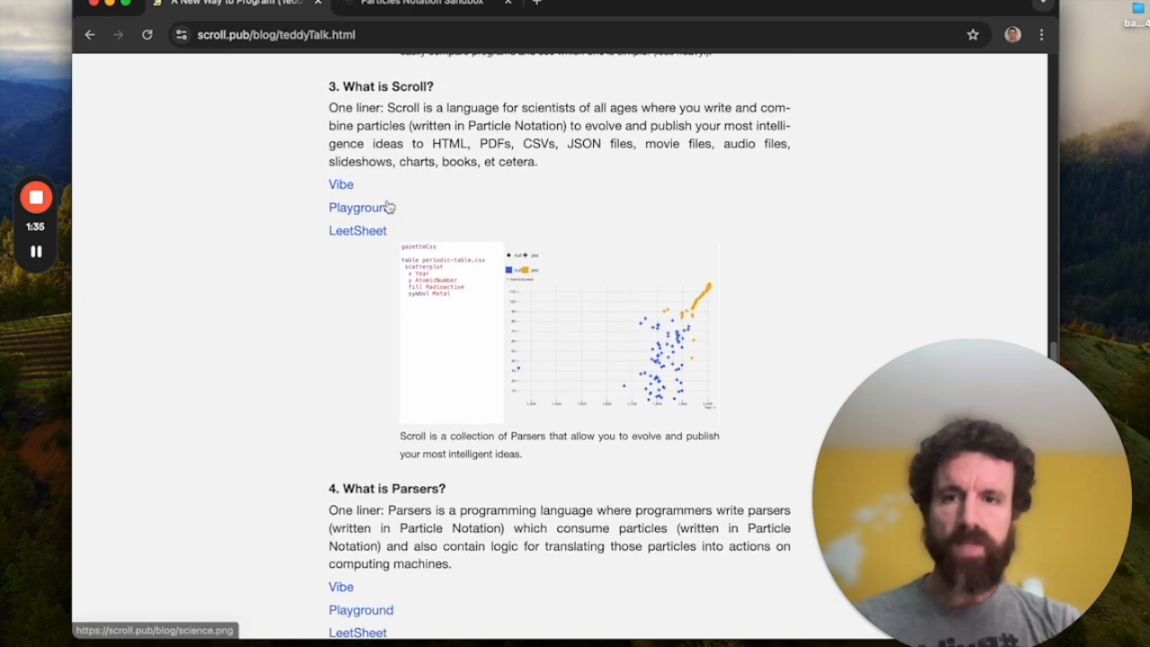
left_click(360, 208)
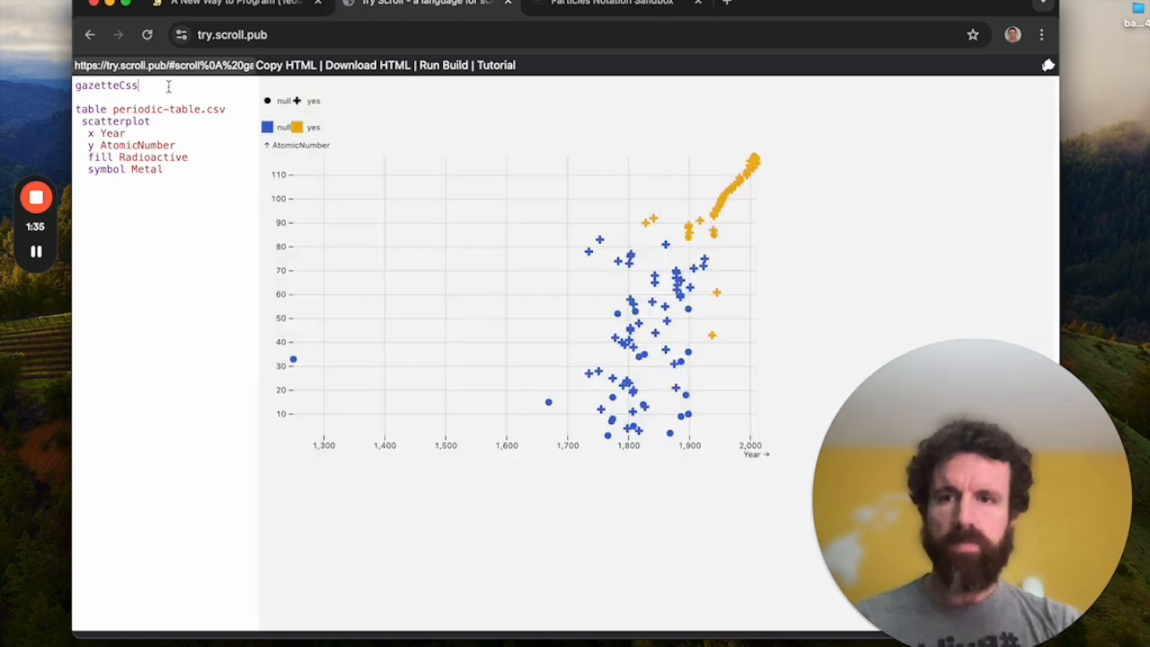
type("# h")
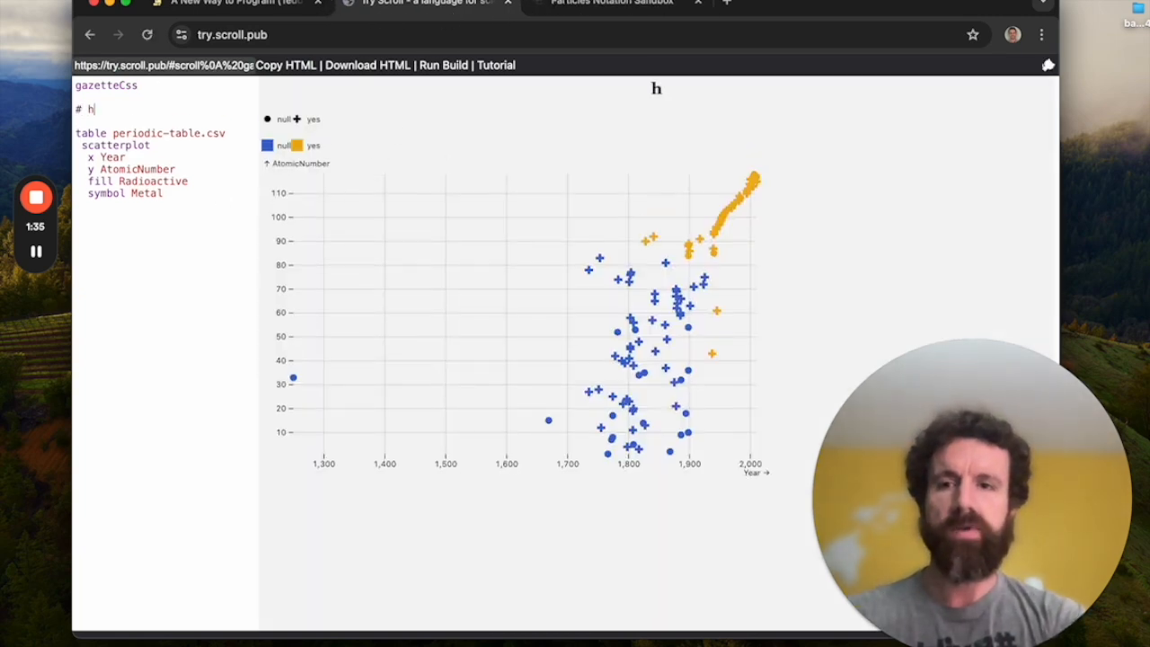
type("ello world")
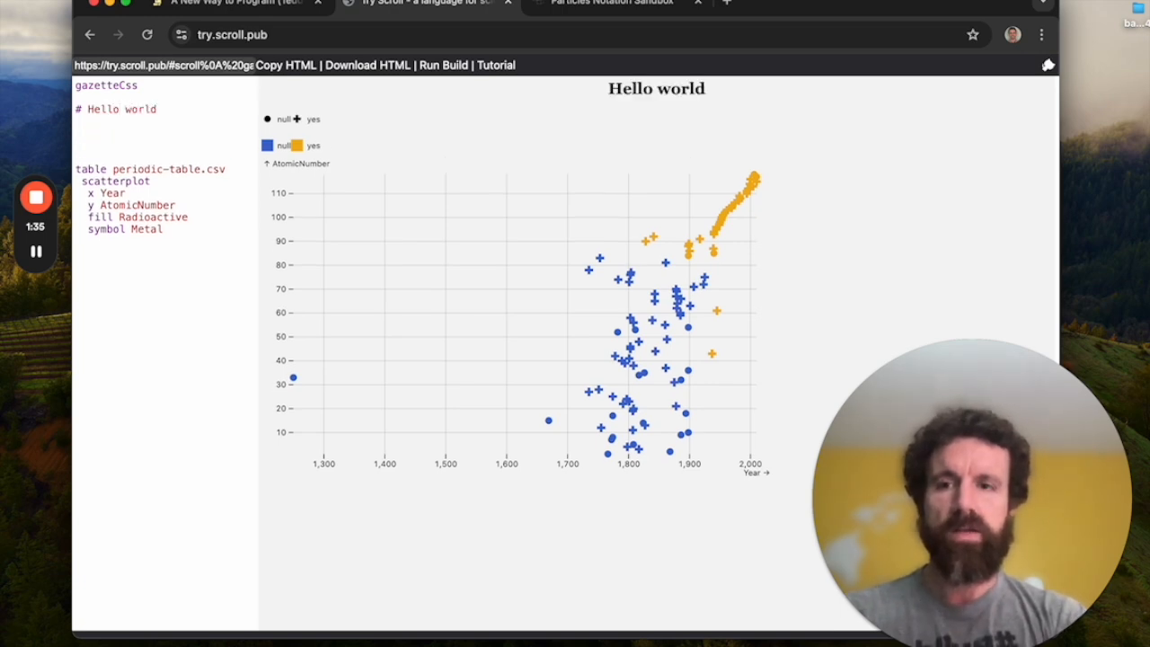
type("My name is")
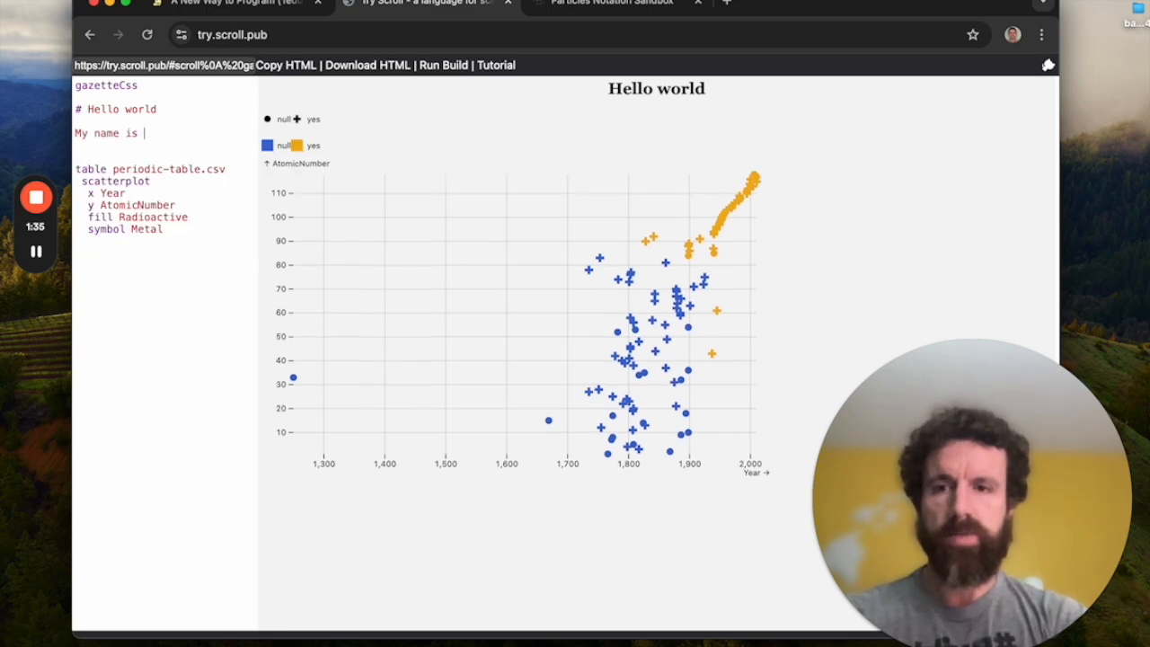
type("Breck.")
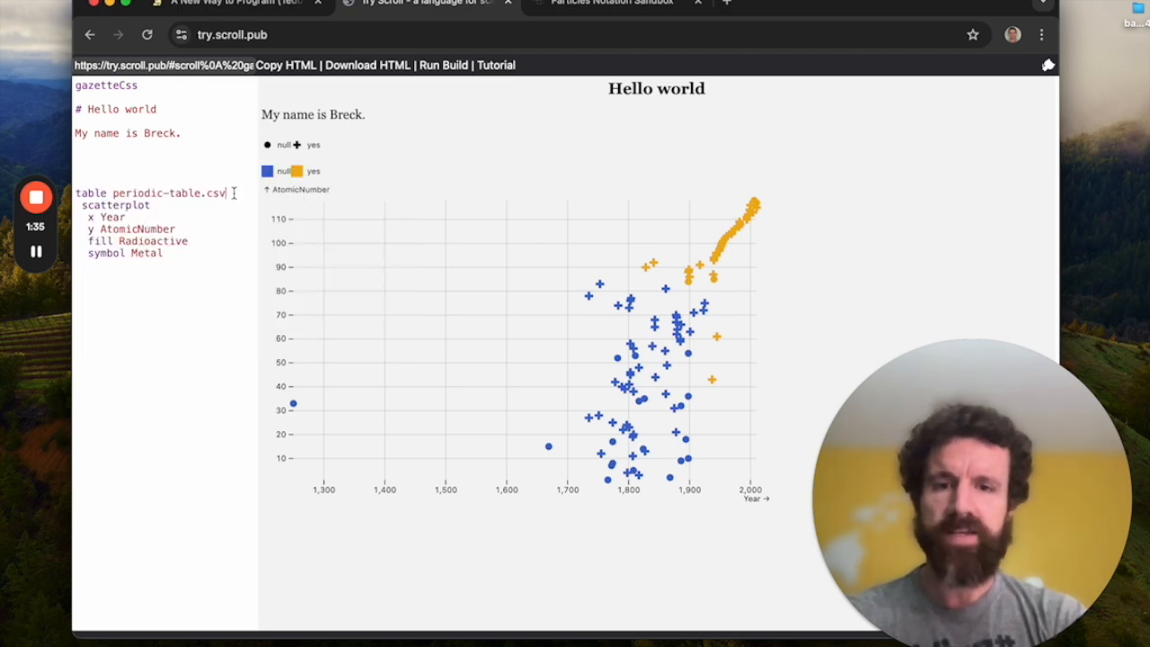
Step: Add printTable and a 'where AtomicNumber < 10' filter, commenting out printTable
type("printTable")
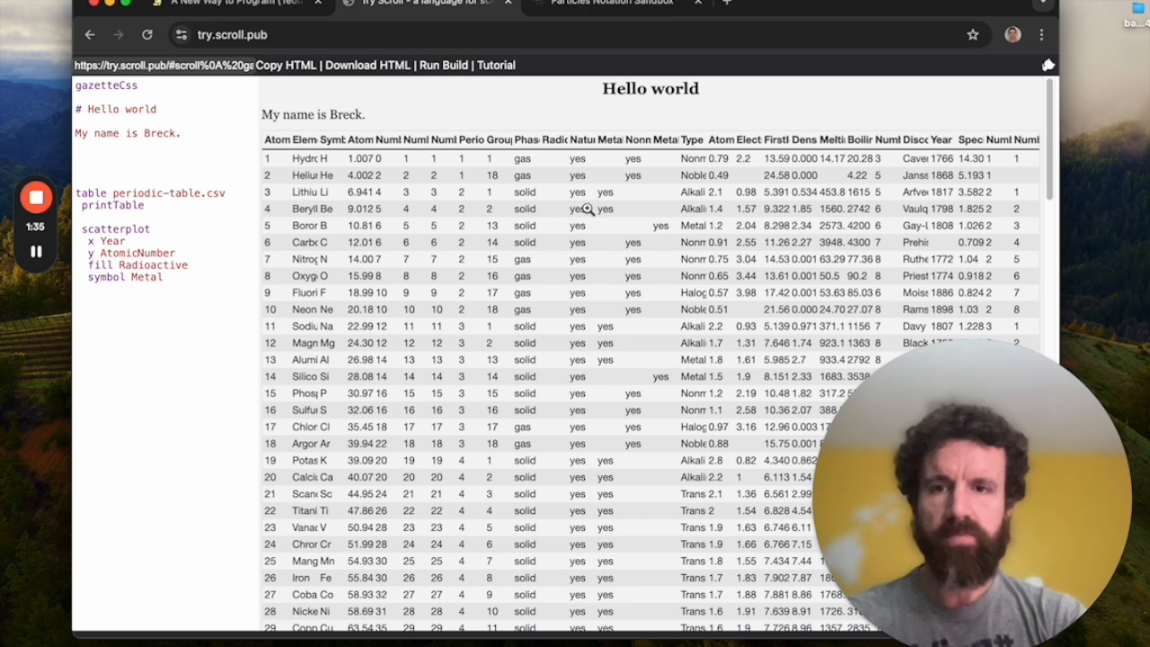
type("s")
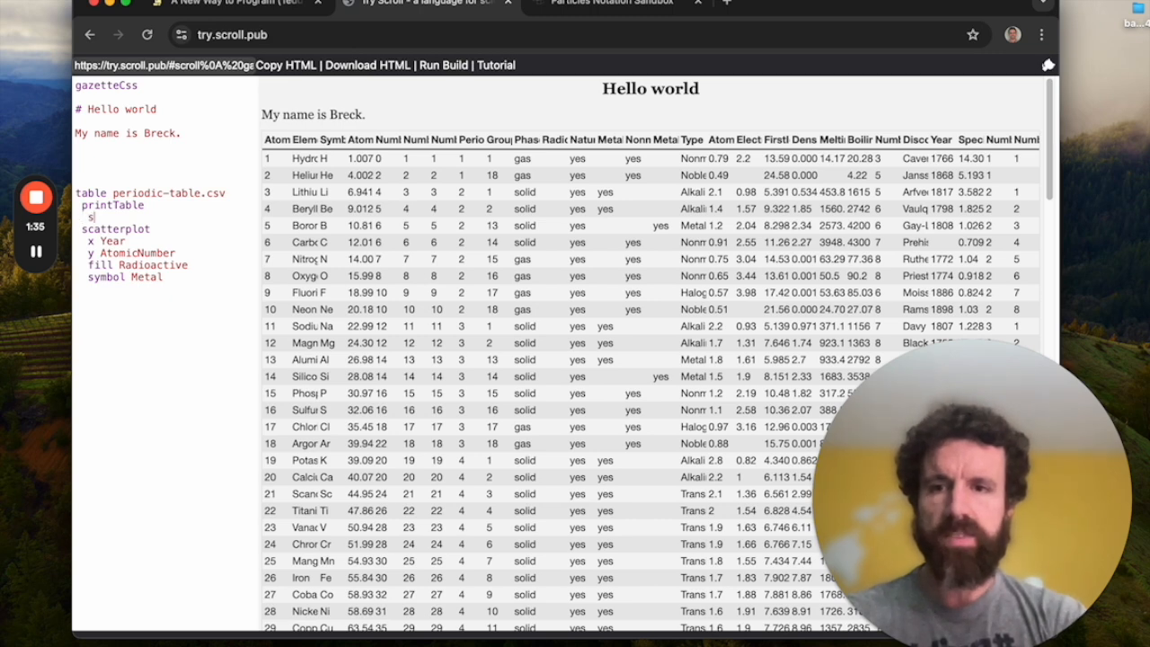
type("wher")
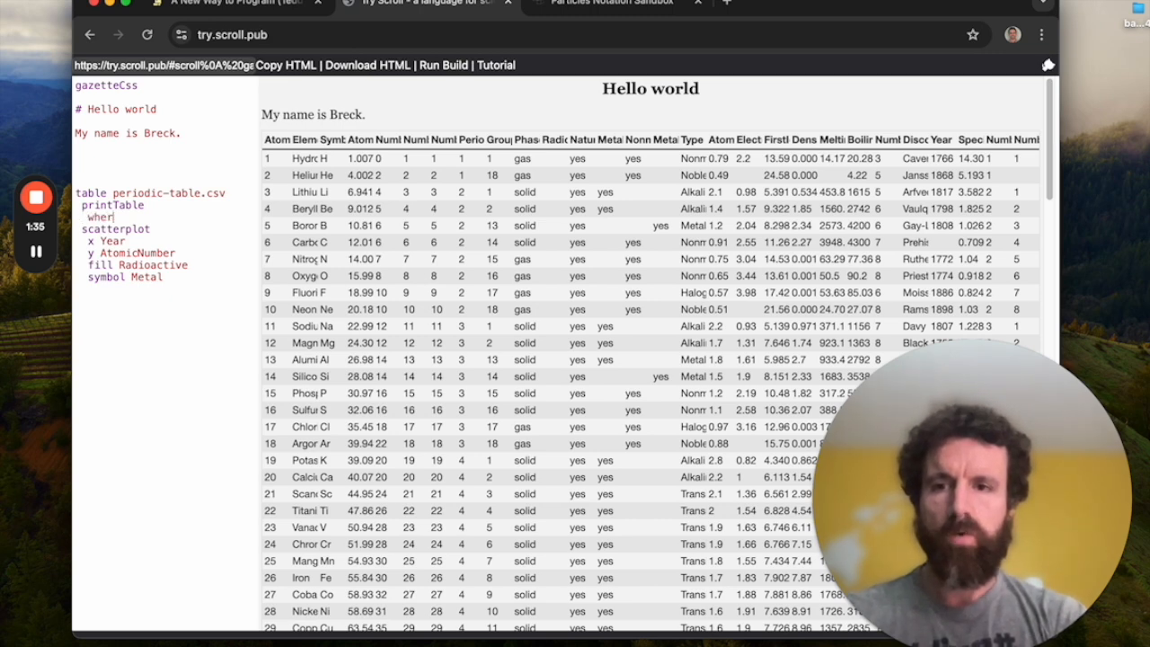
key("Backspace")
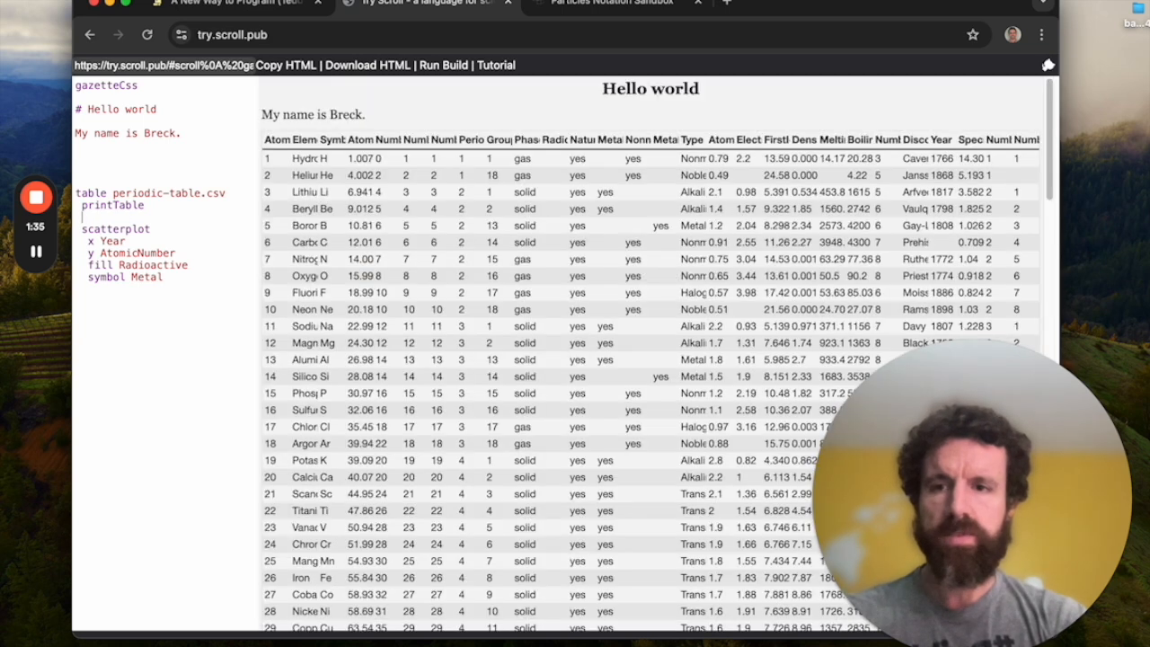
type("where AtomicNumber < 1")
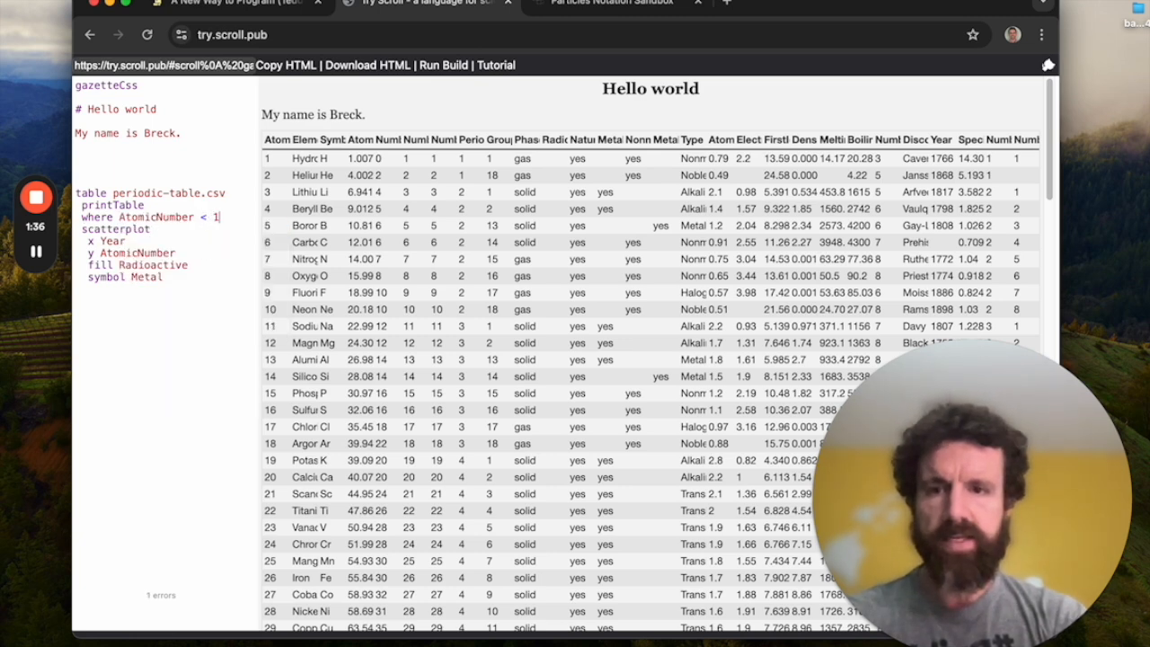
type("0")
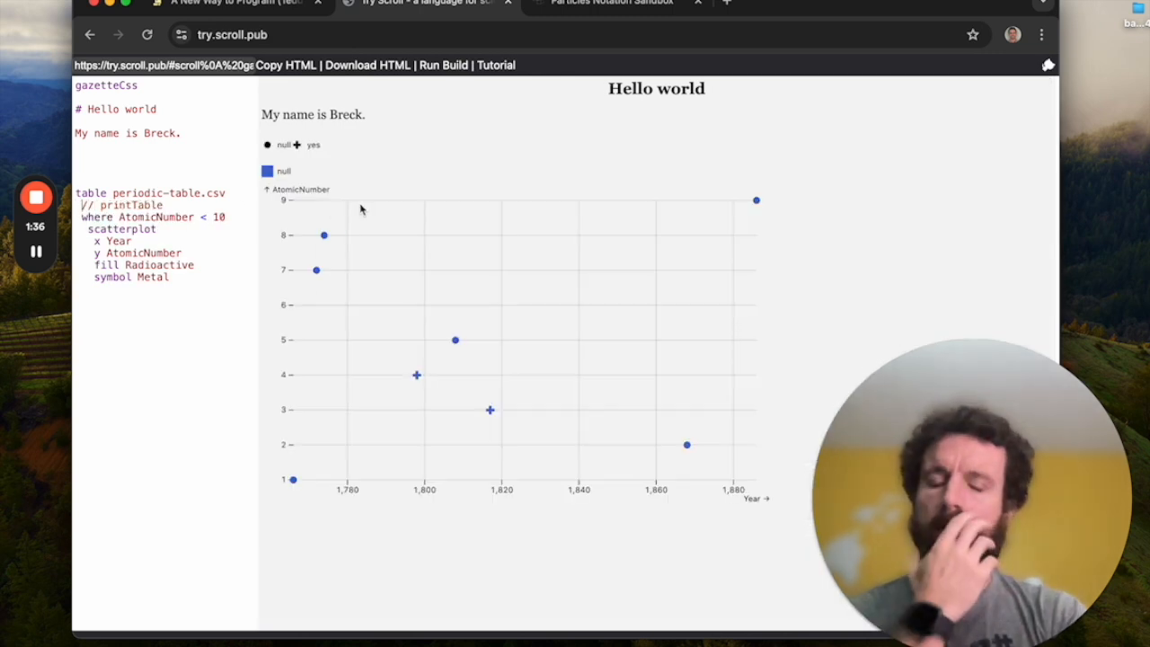
mouse_move(490, 410)
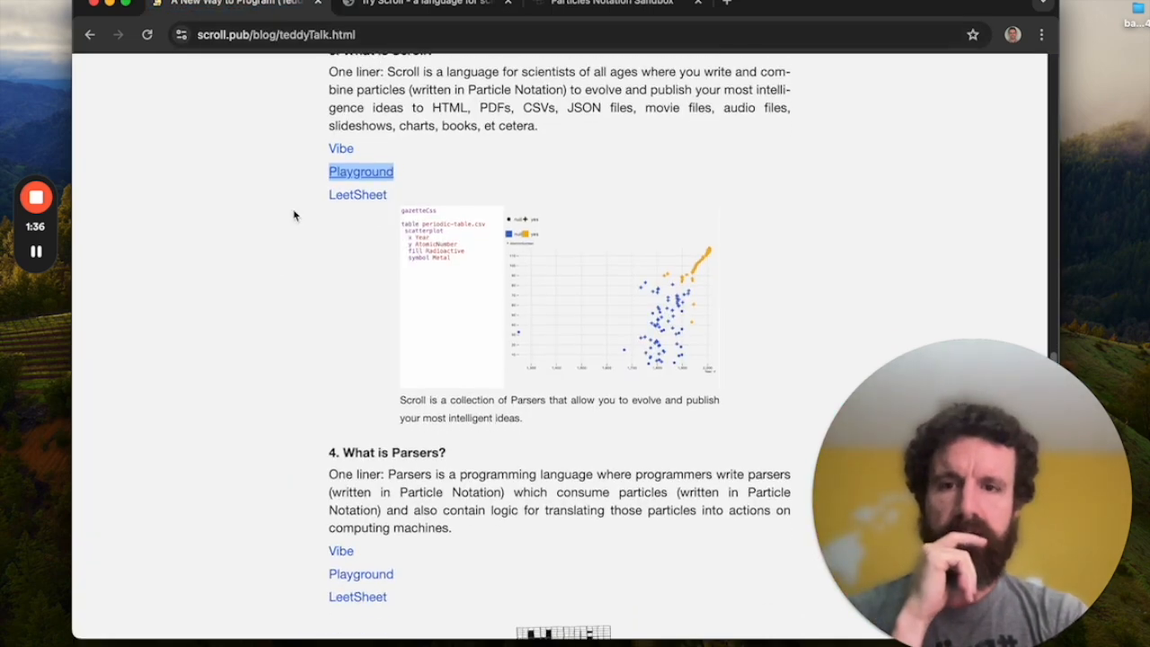
Step: Run cd scroll in Terminal and confirm git status is clean on main
scroll("down", 3)
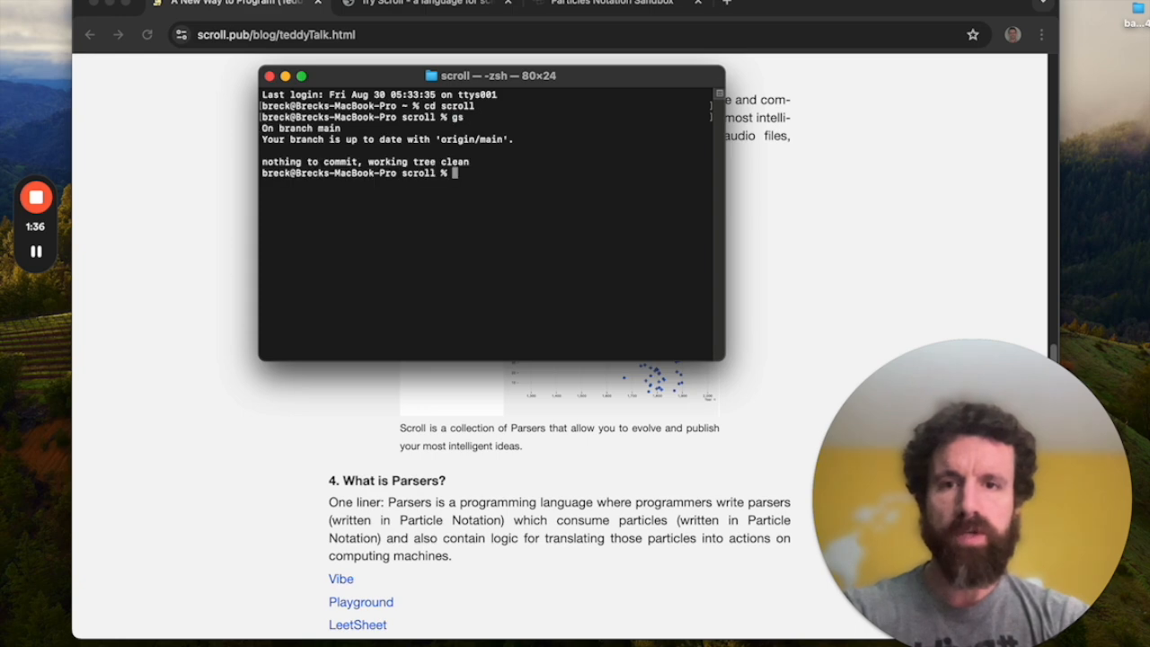
type("cd")
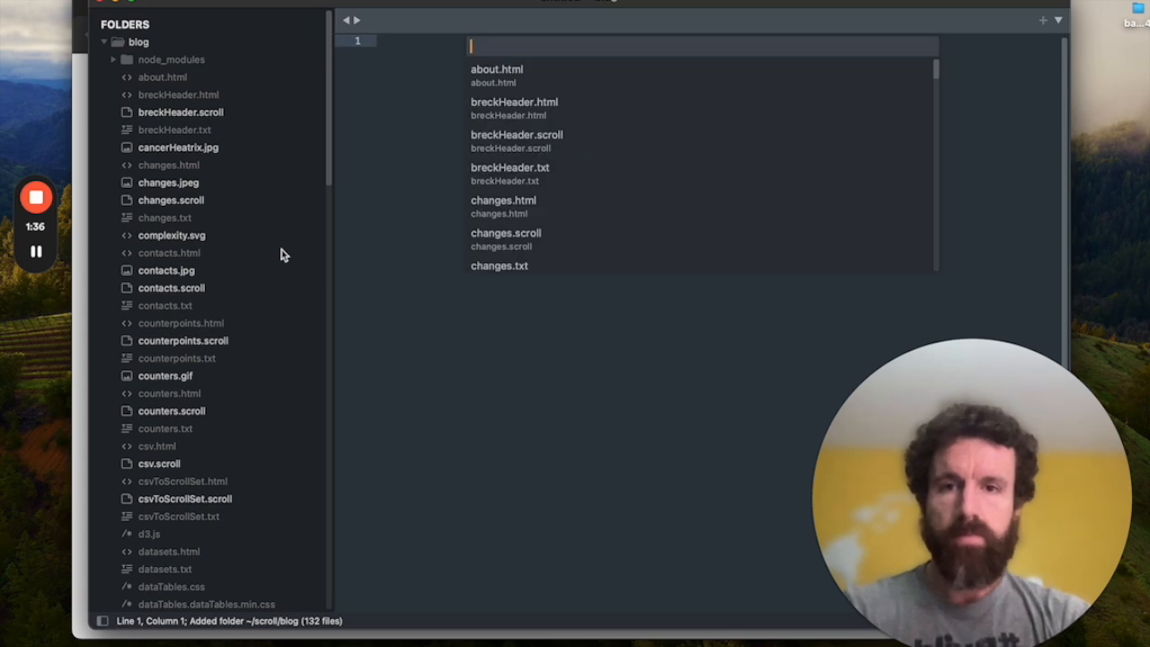
Step: Open teddyTalk.scroll in Sublime Text and start a '# H1' heading line
type("tedd")
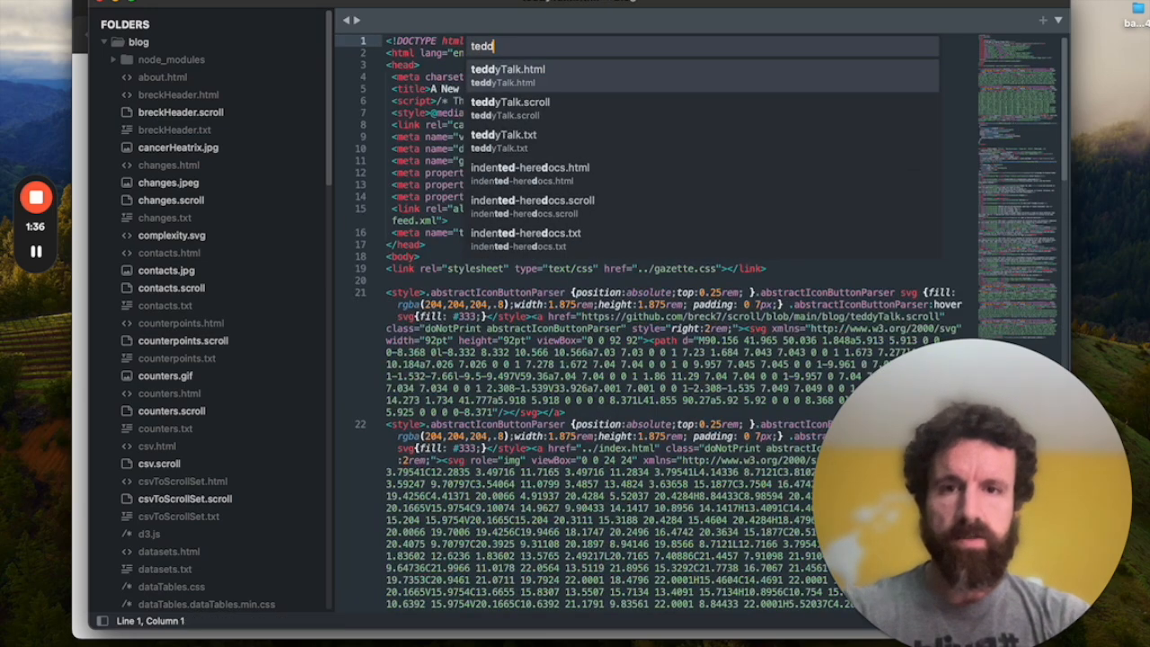
left_click(509, 115)
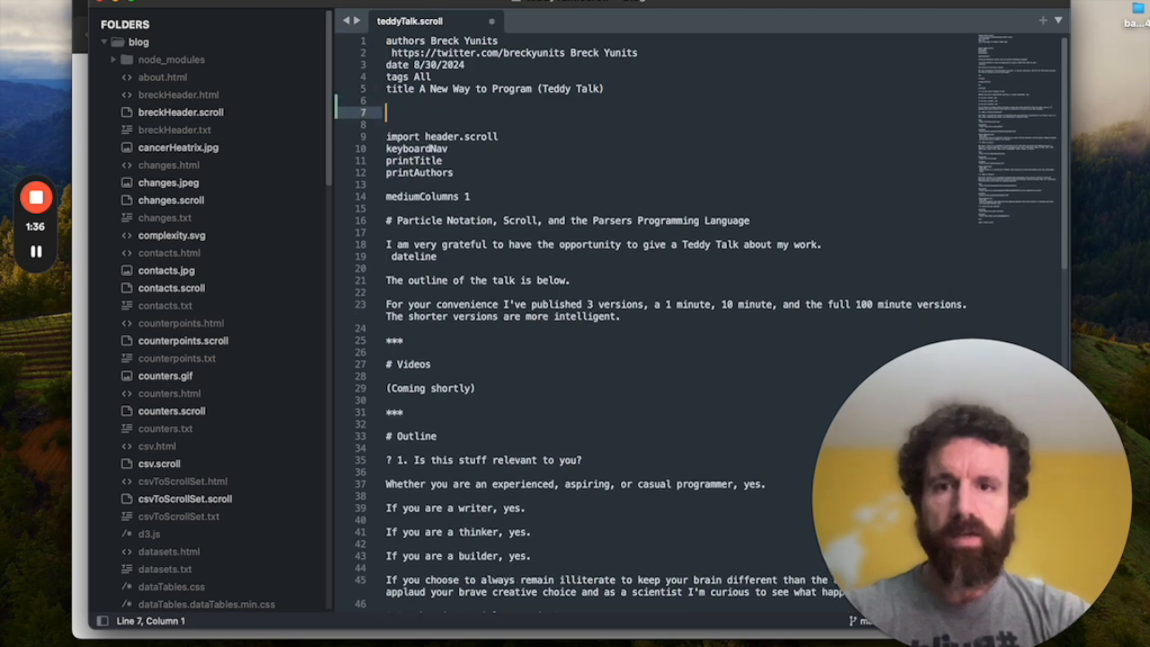
type("#")
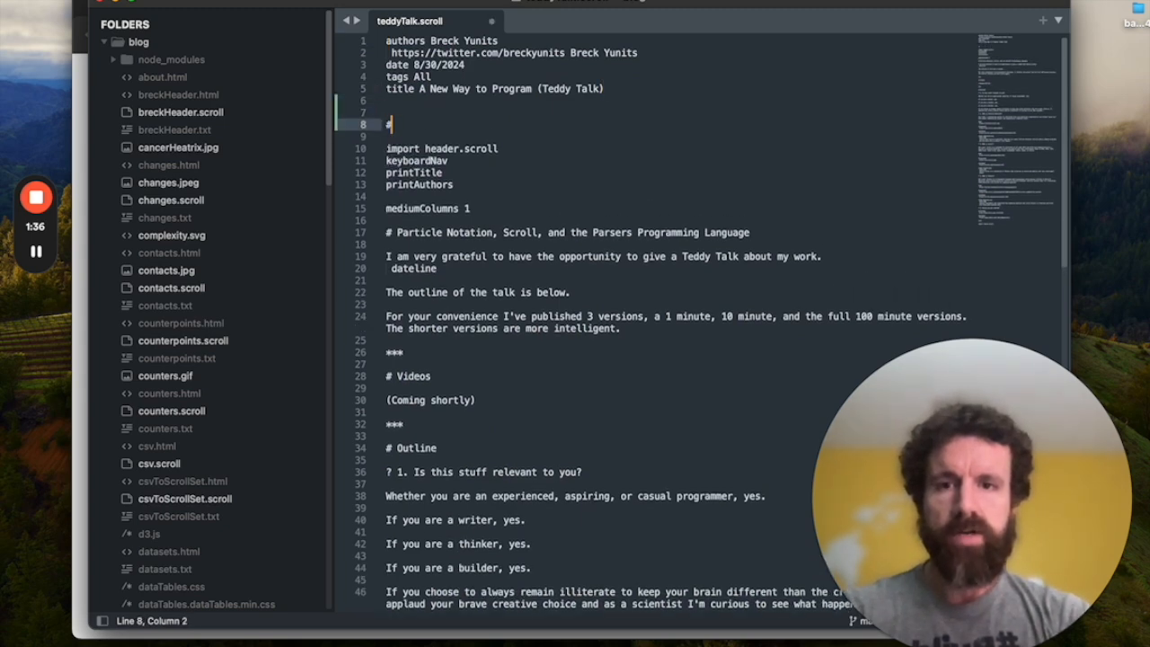
type("H1")
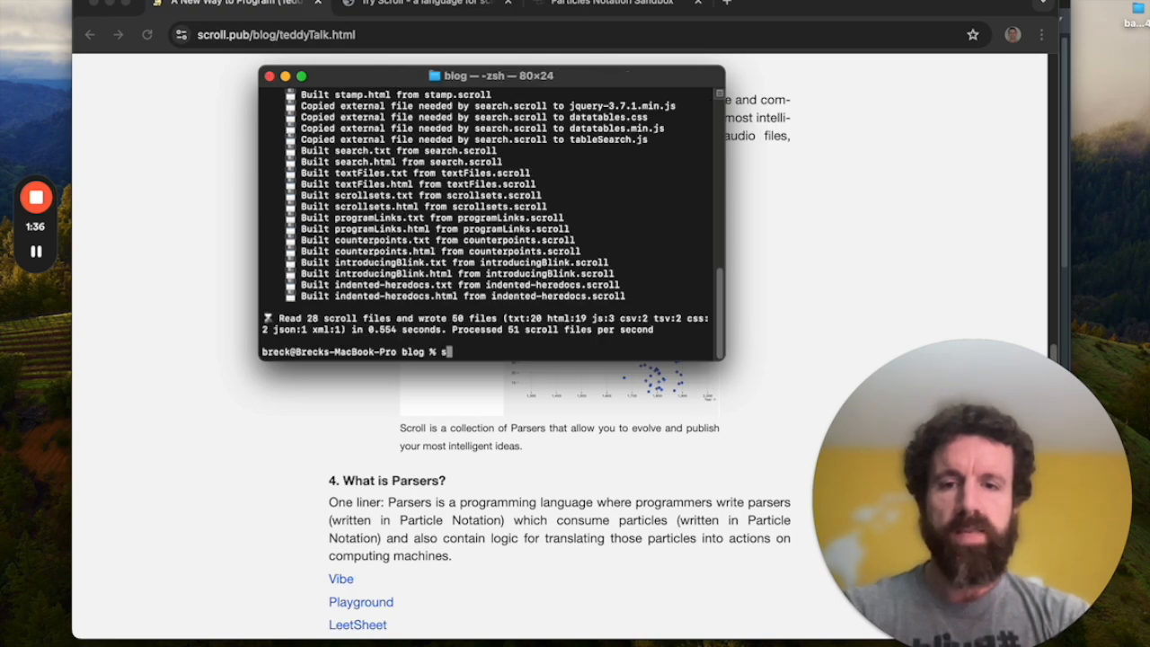
Step: Start an 'open index.' command in Terminal after the 60-file blog rebuild
type("open index.")
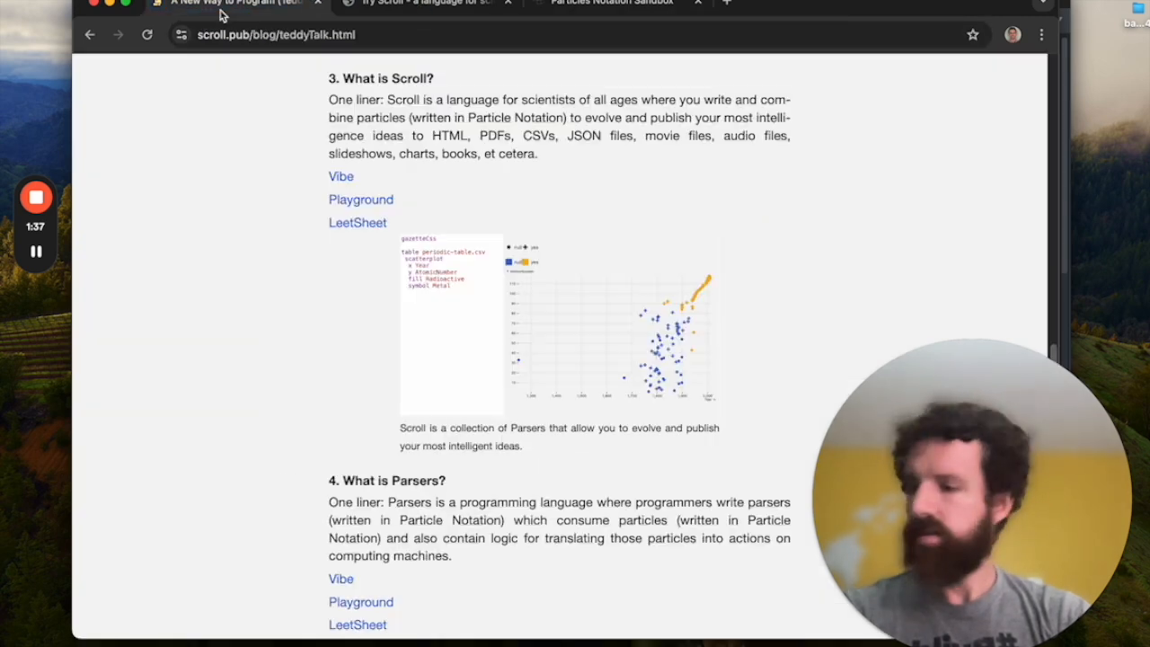
Step: Scroll to section 4 and open the Parsers LeetSheet link in a new tab
scroll("down", 3)
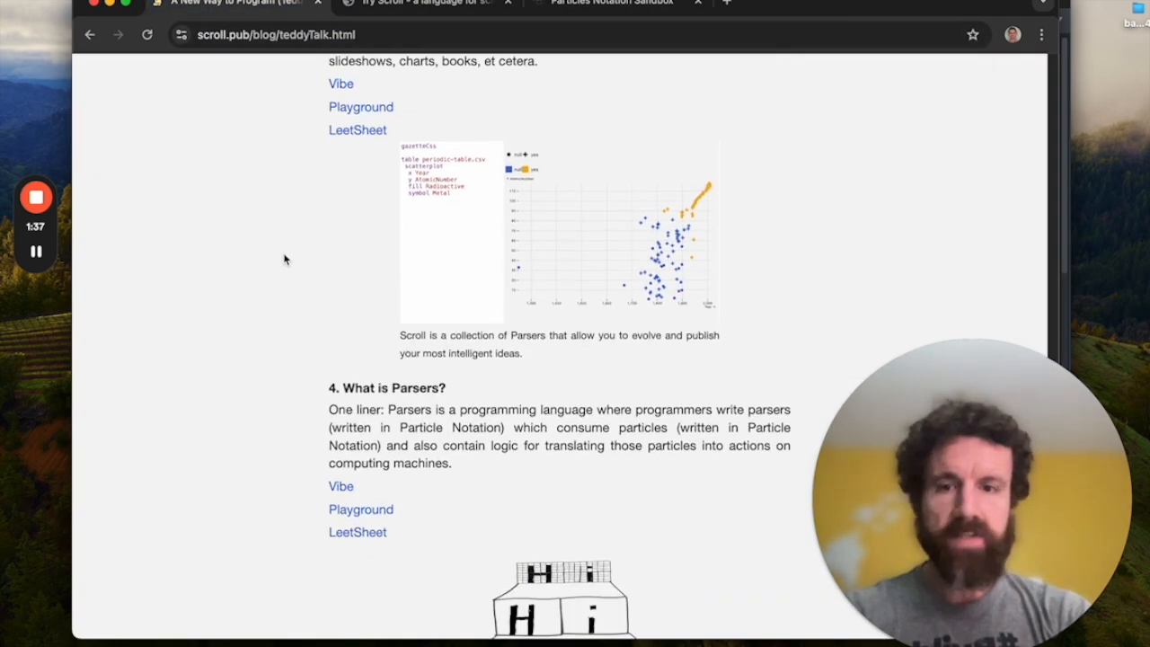
scroll("down", 3)
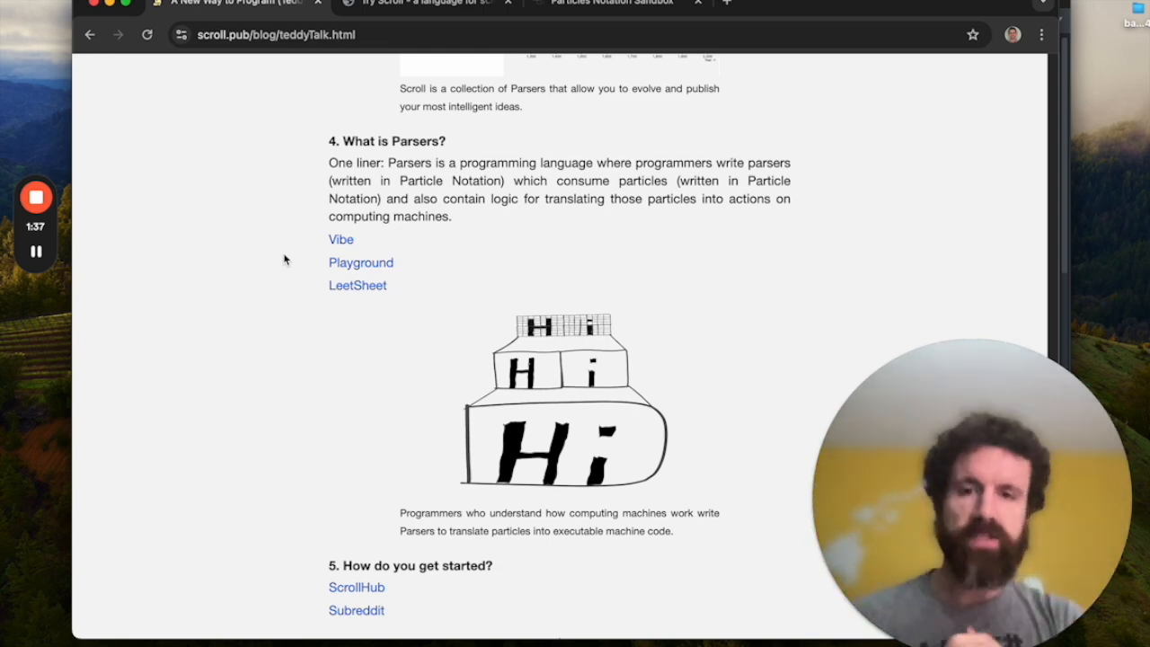
scroll("down", 3)
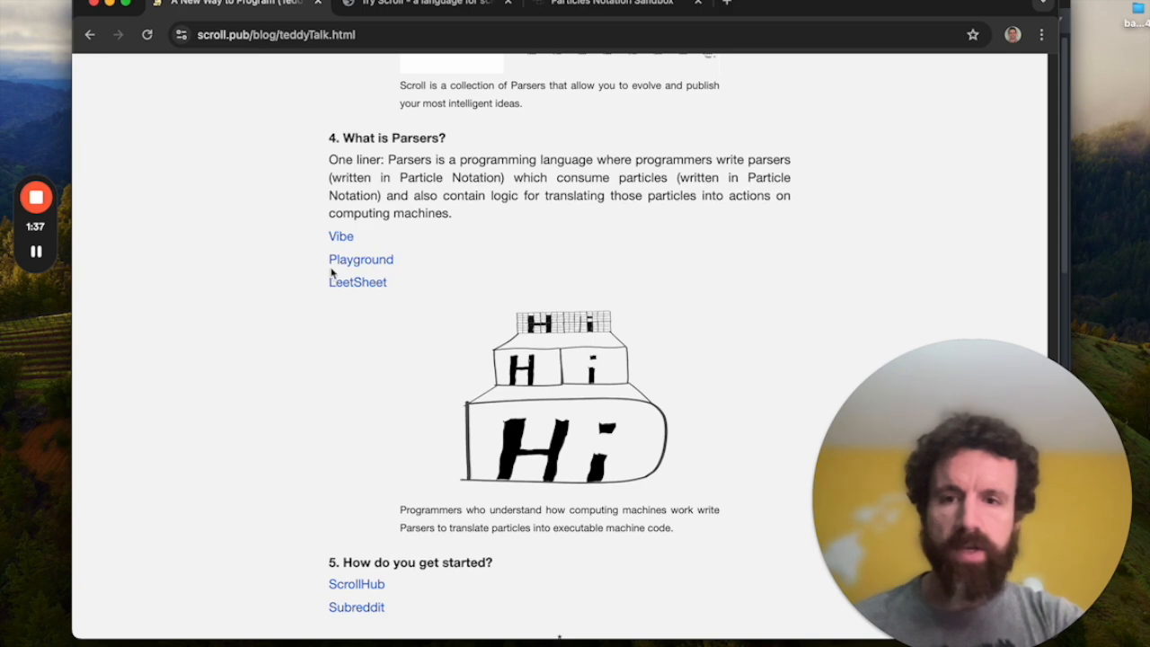
left_click(358, 281)
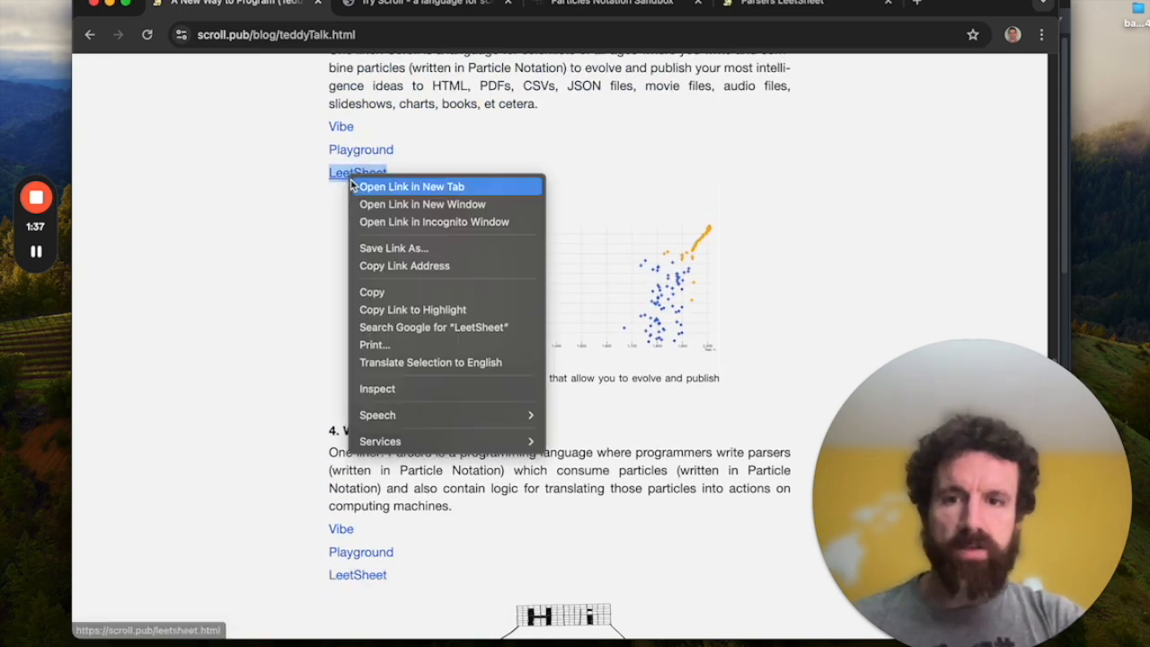
Step: Review the Parsers LeetSheet, highlighting words like the Parser Definition heading
left_click(412, 186)
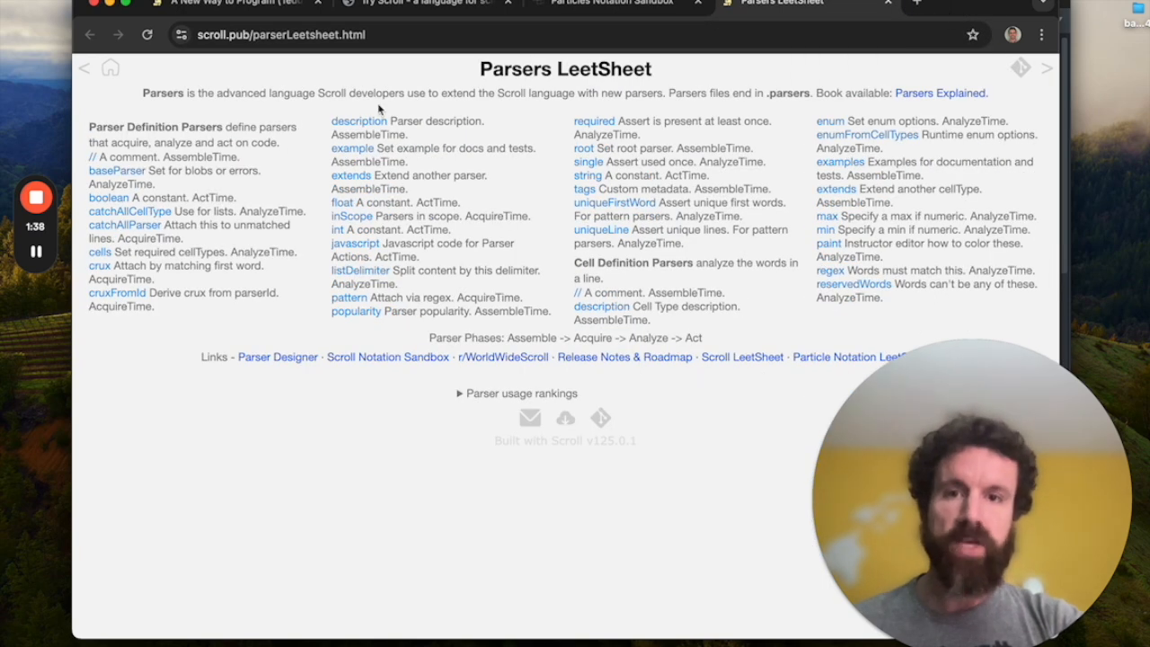
mouse_move(786, 220)
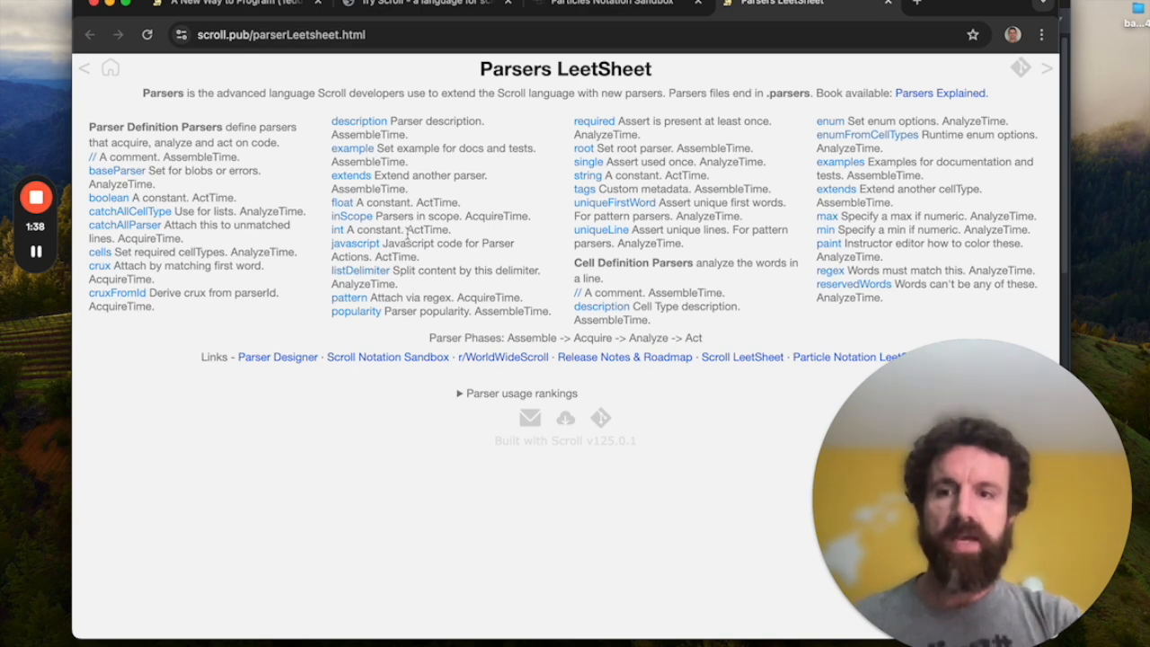
double_click(135, 126)
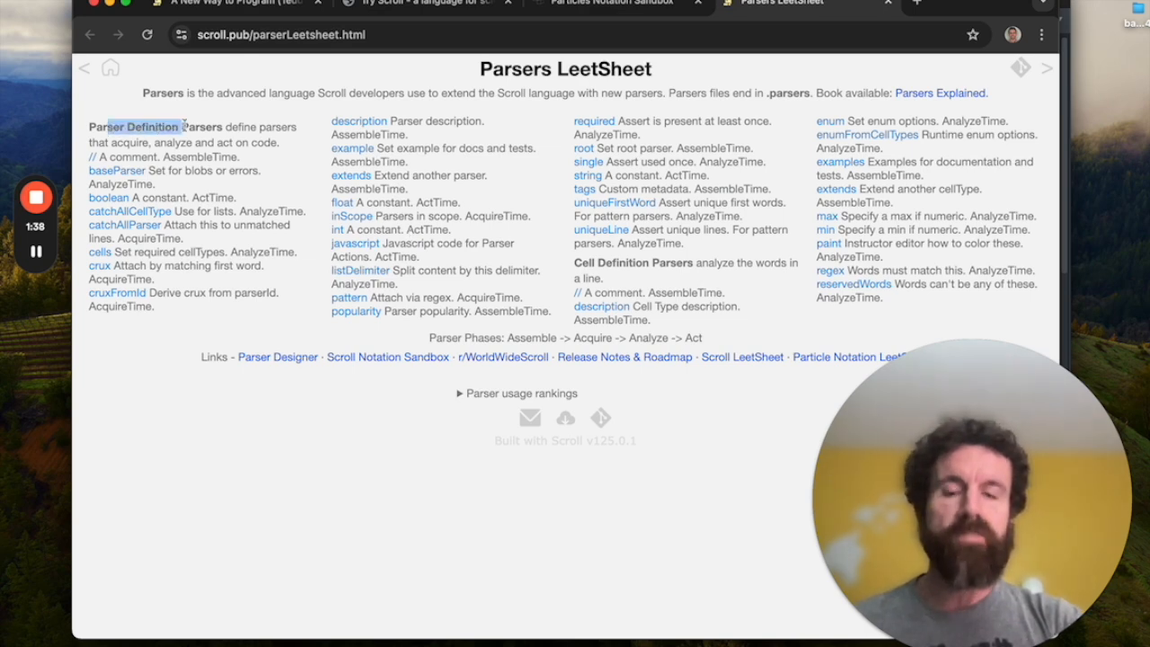
double_click(619, 261)
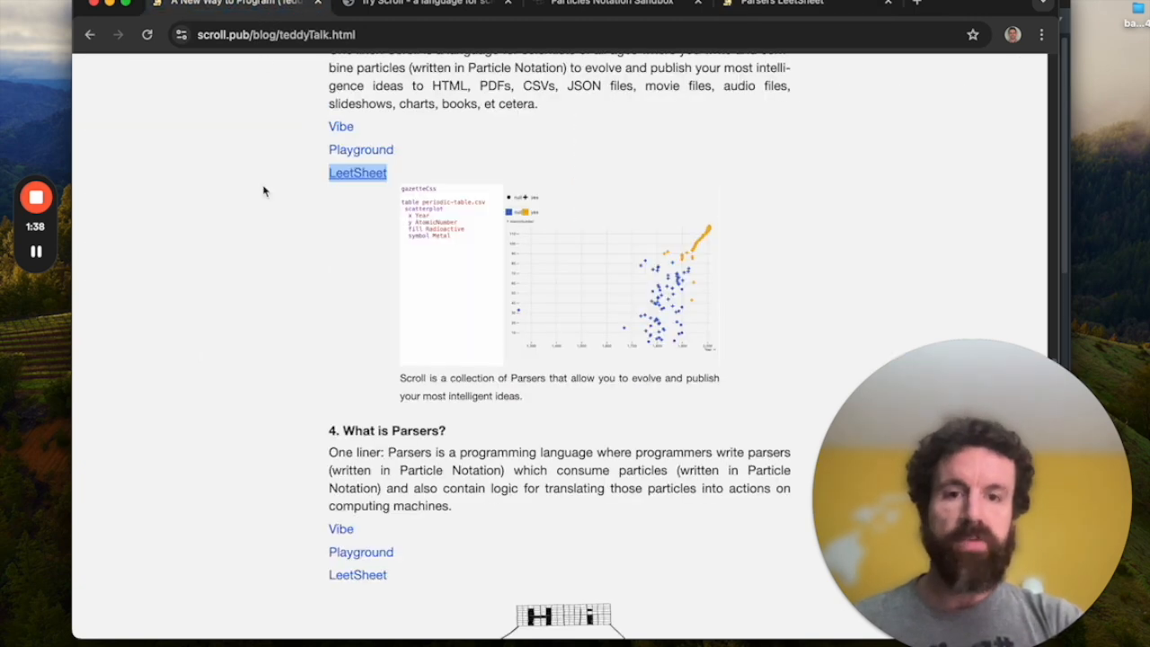
Step: Open the Parsers Vibe link's GitHub parsers folder in a new tab
scroll("down", 3)
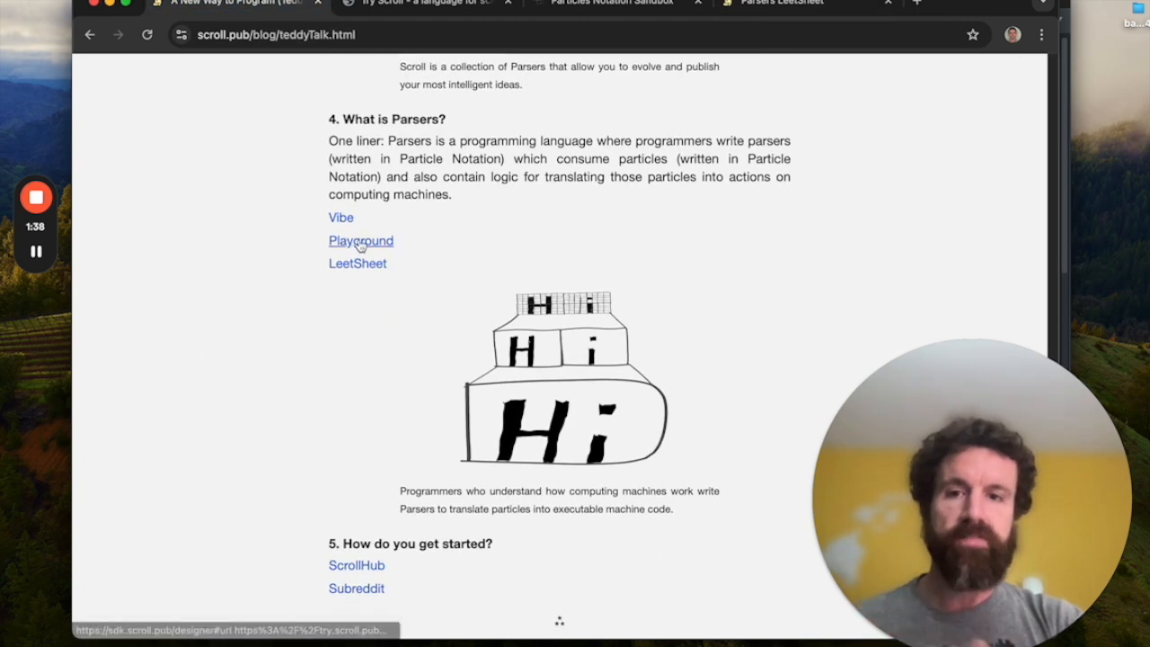
right_click(340, 216)
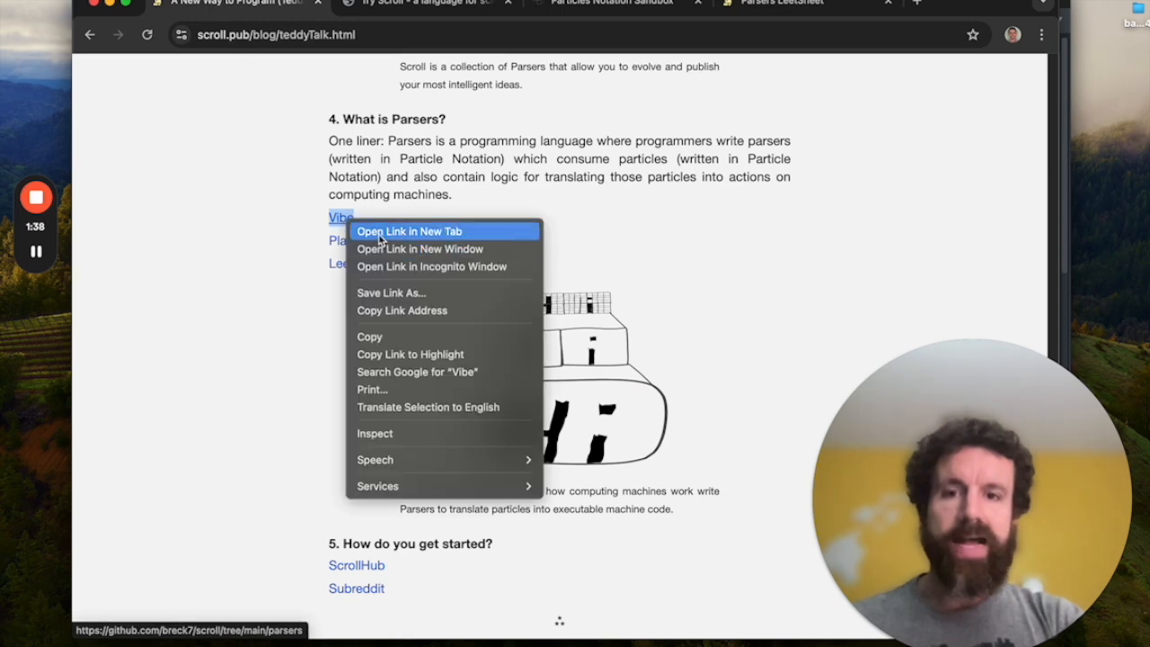
left_click(409, 231)
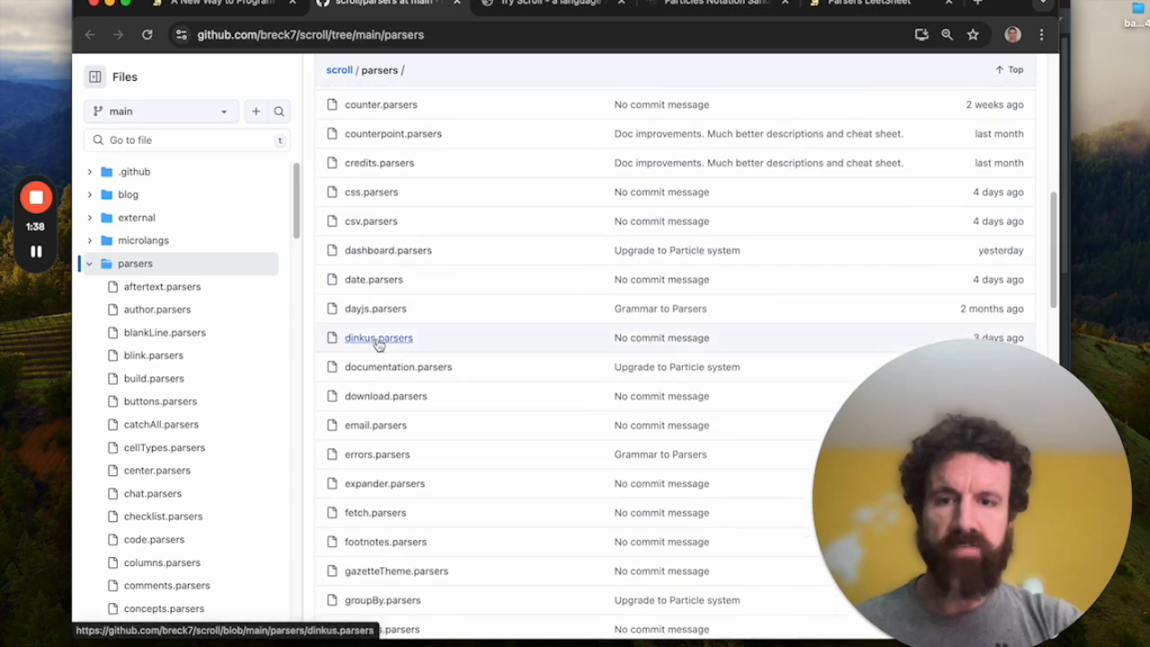
Step: Open tables.parsers from the GitHub parsers folder and scroll through its code
scroll("down", 3)
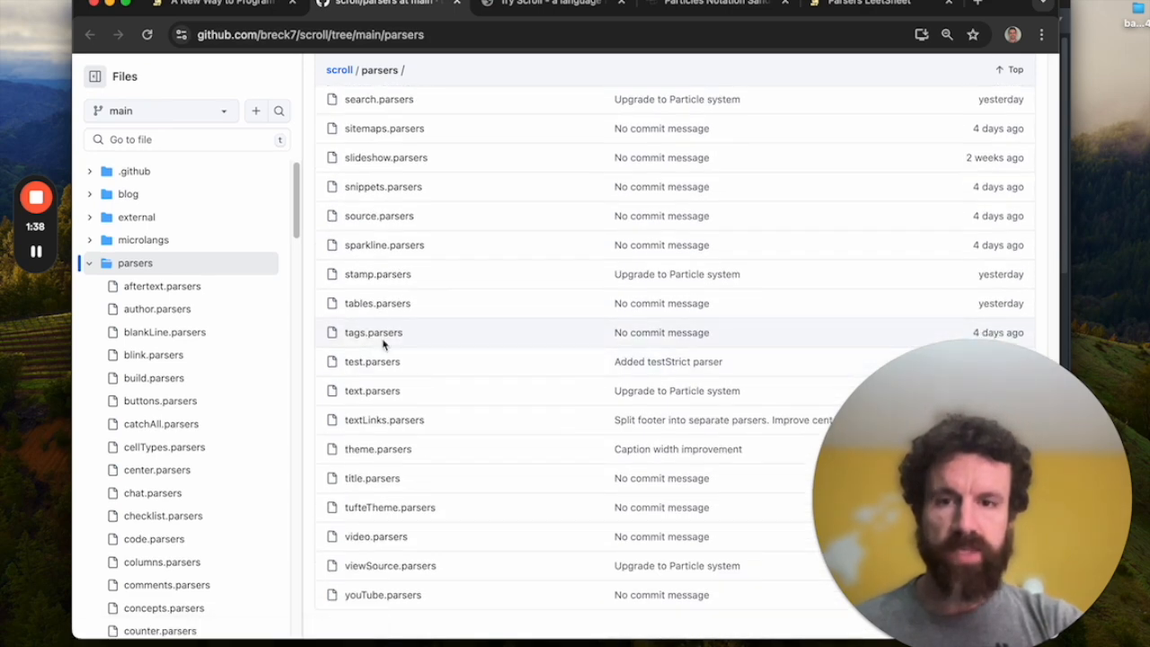
left_click(378, 303)
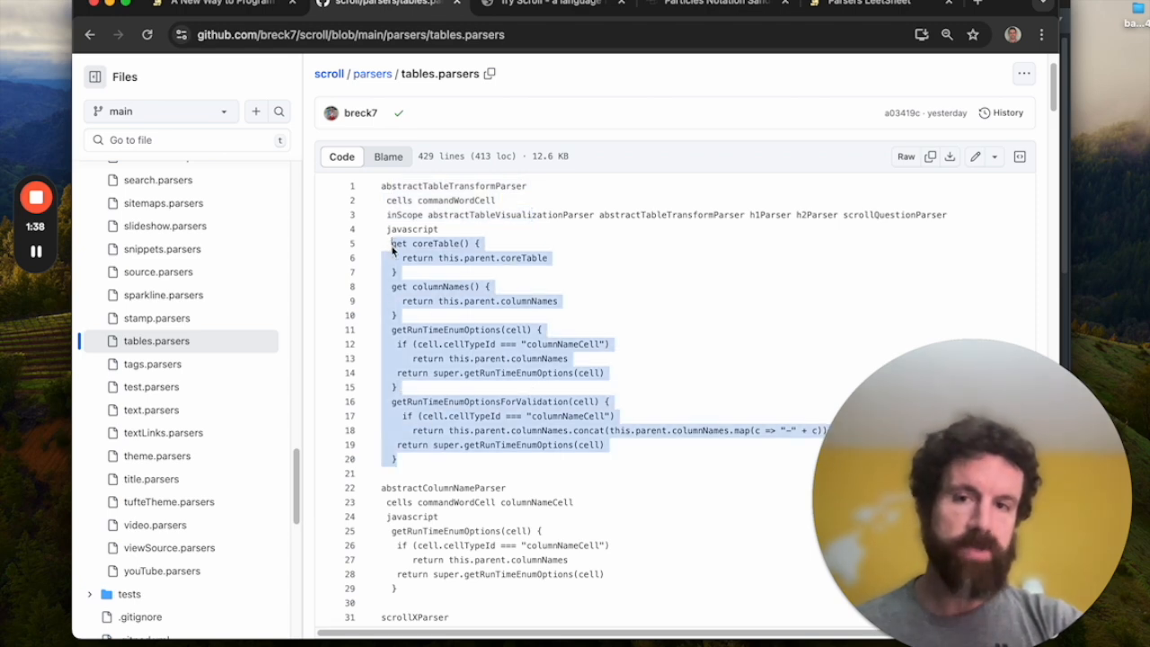
scroll("down", 3)
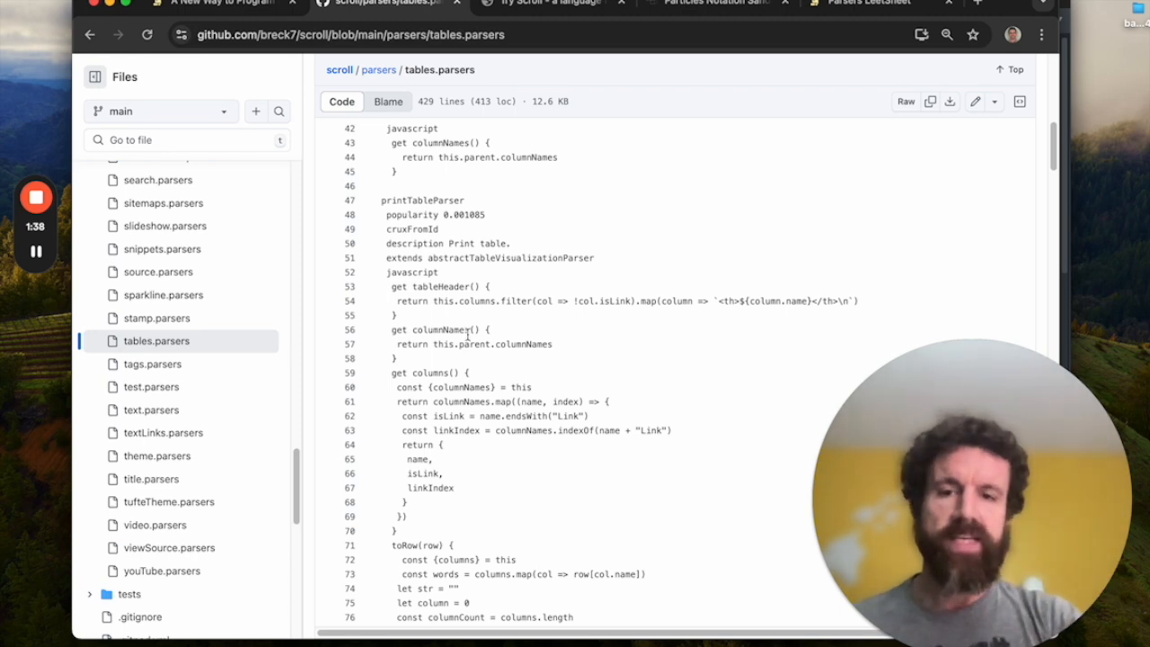
scroll("down", 3)
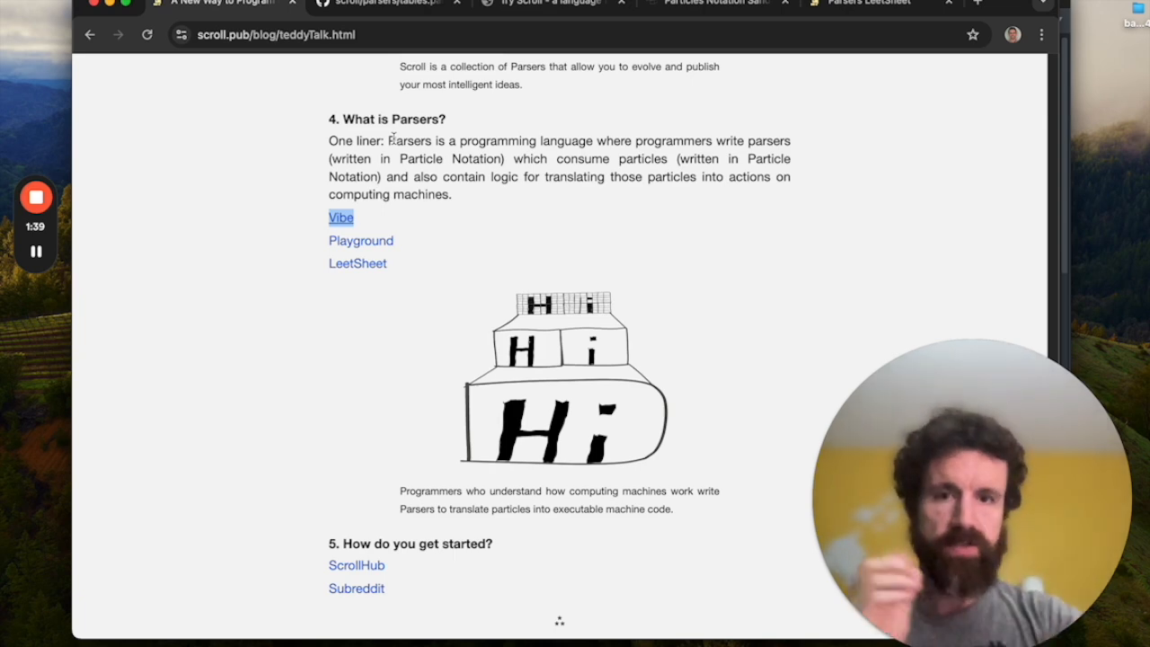
Step: Open ScrollHub and publish a new folder site named 'hi mom'
scroll("down", 3)
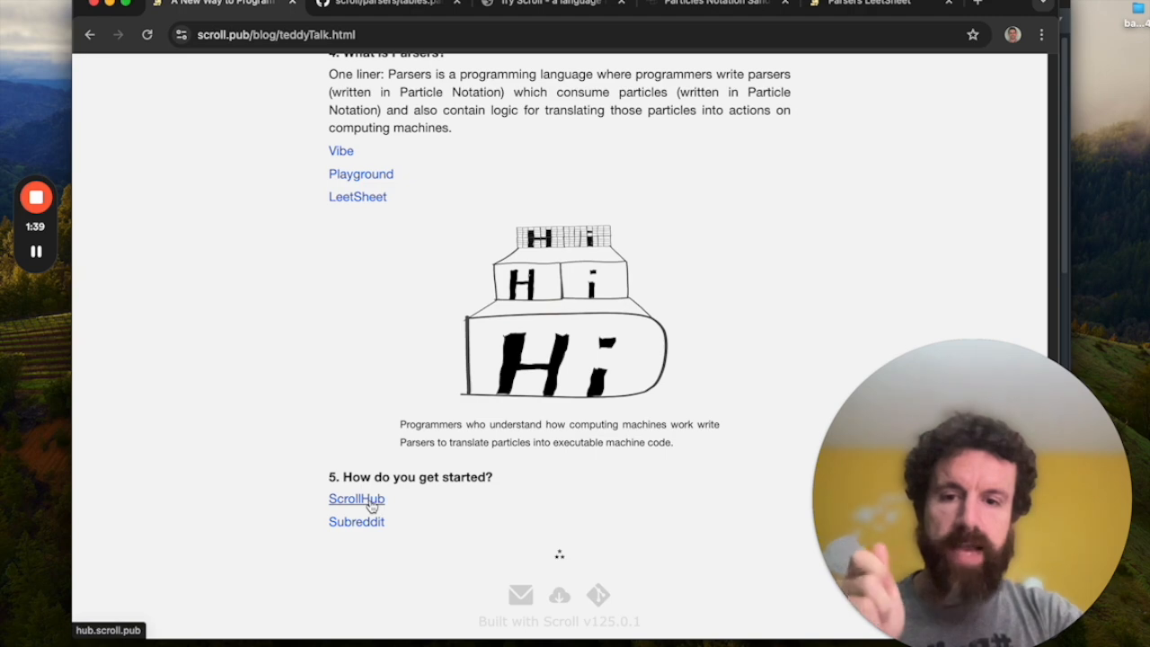
left_click(355, 499)
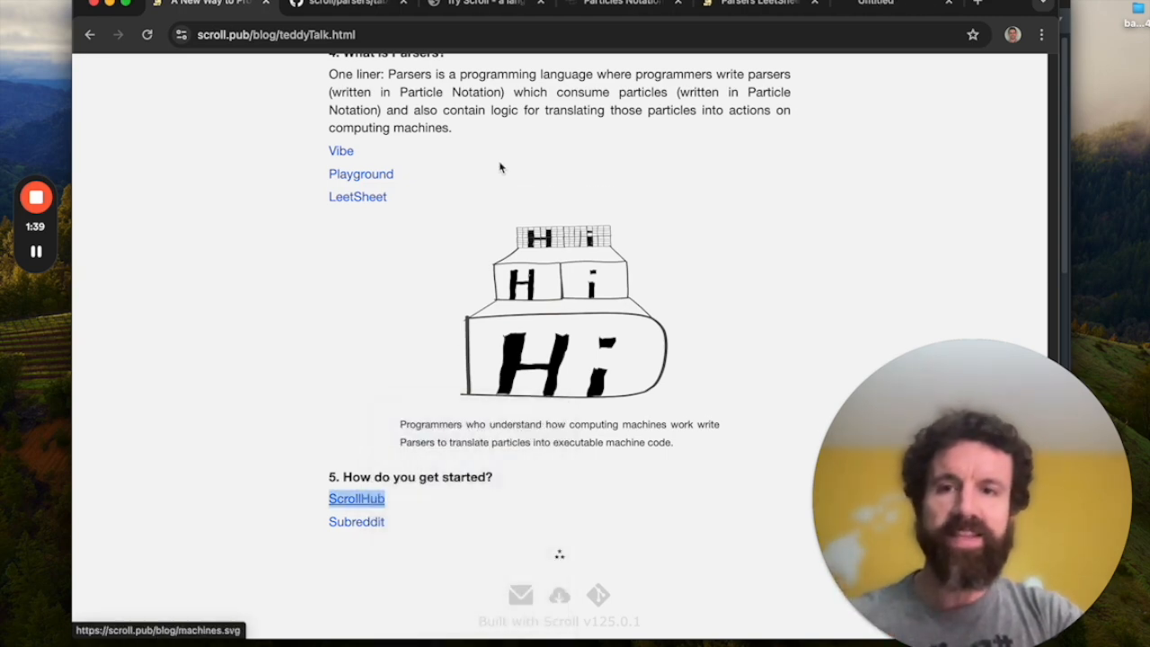
left_click(355, 499)
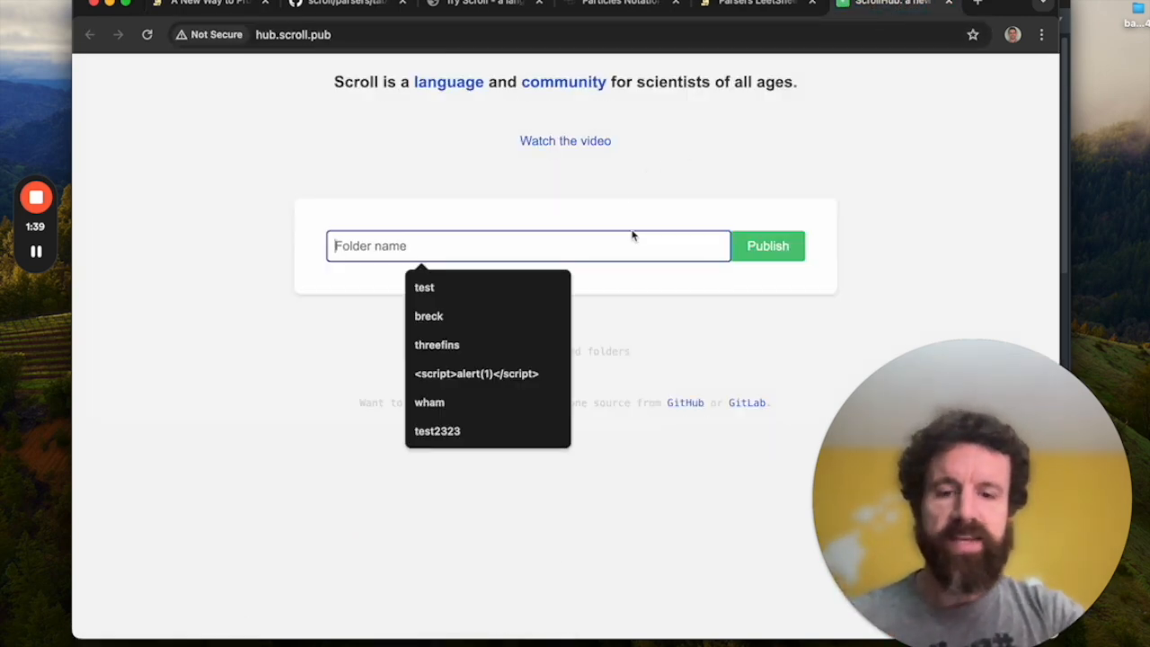
type("hi mom")
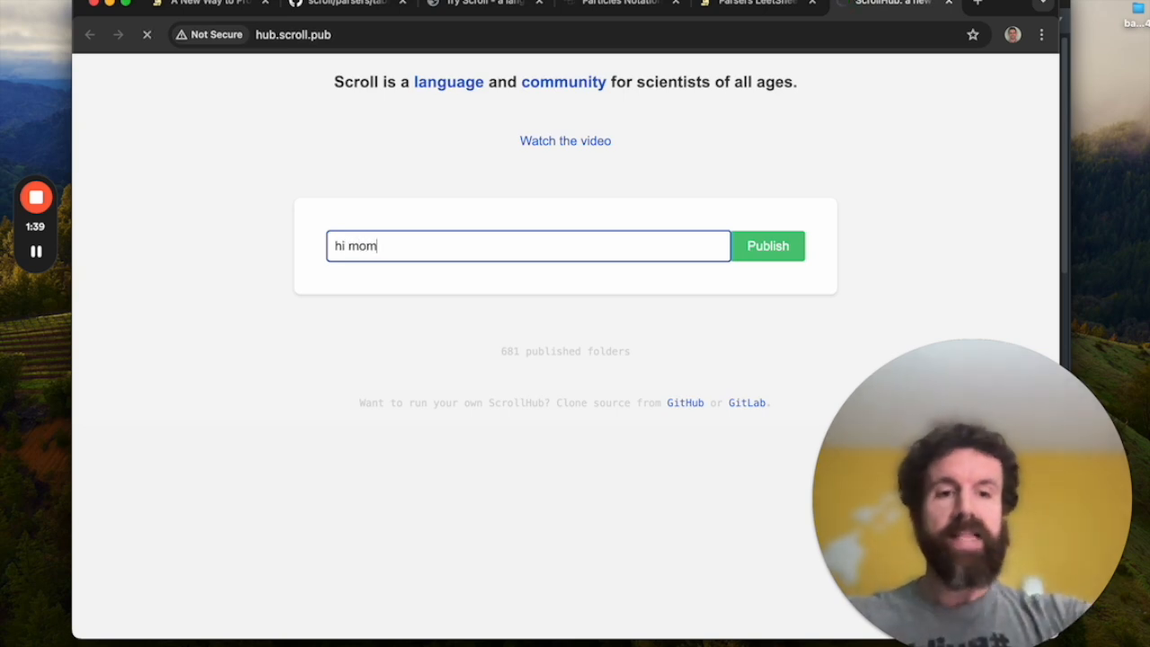
left_click(767, 245)
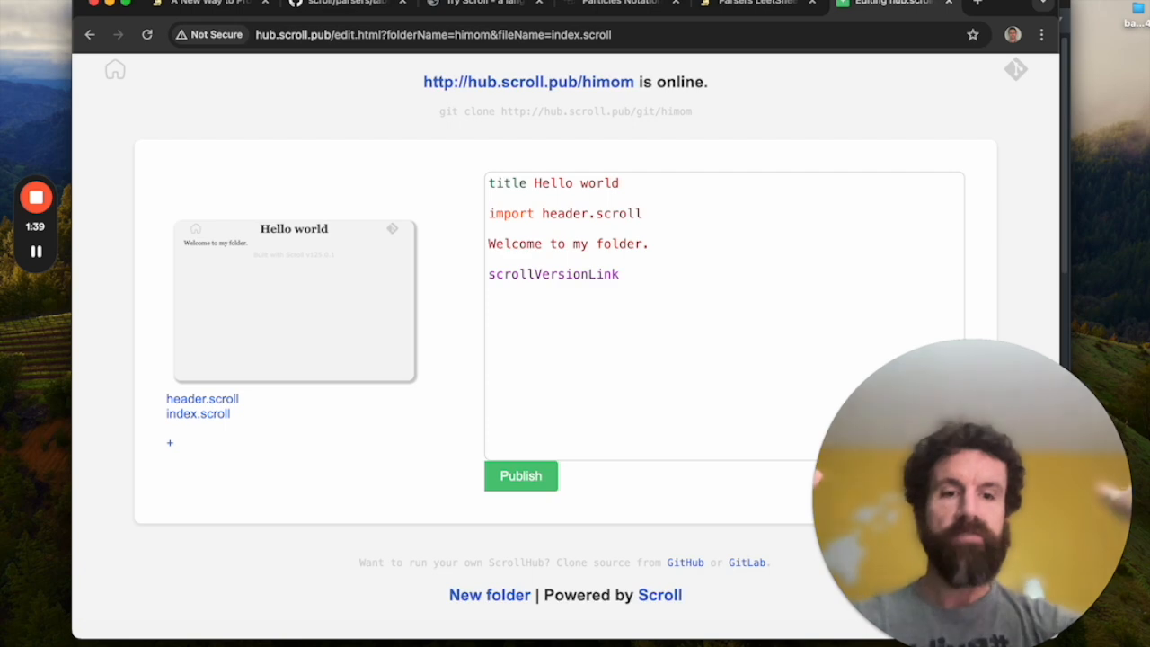
Step: Return to the Teddy Talk outline and open the WorldWideScroll subreddit link
type("ds")
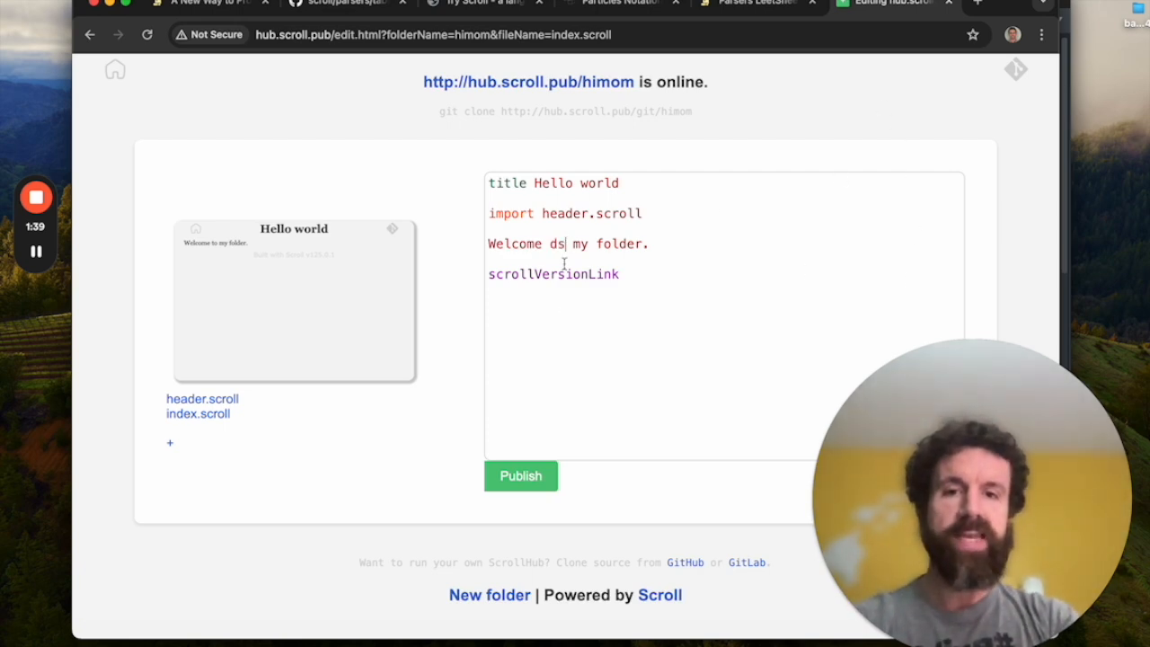
left_click(211, 7)
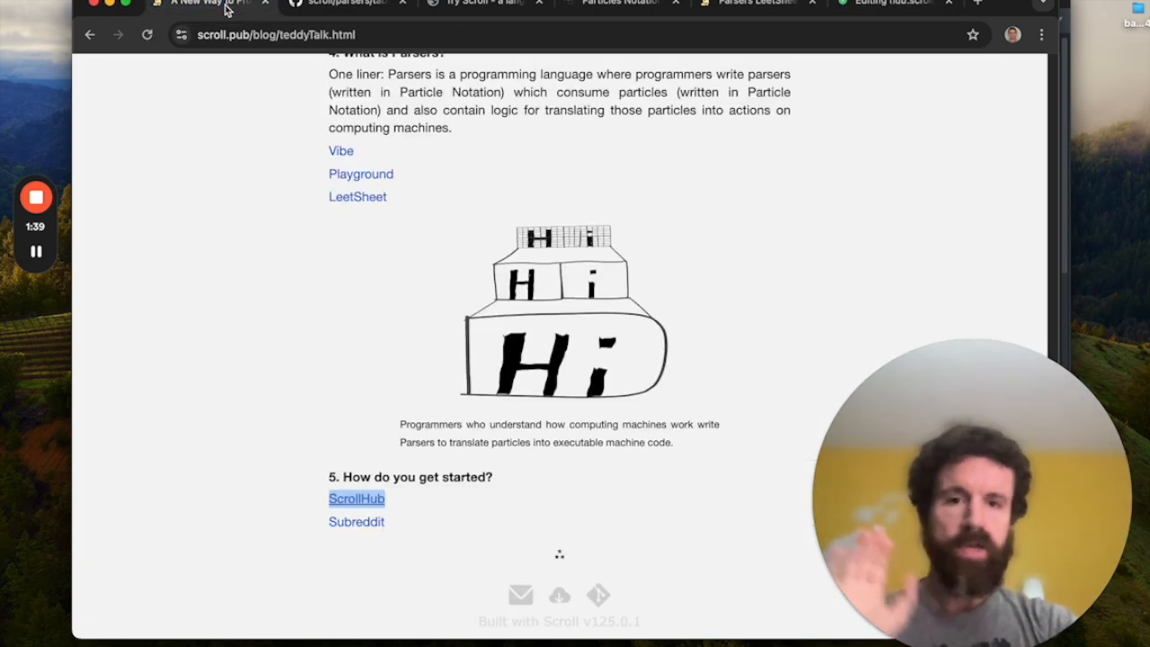
mouse_move(356, 521)
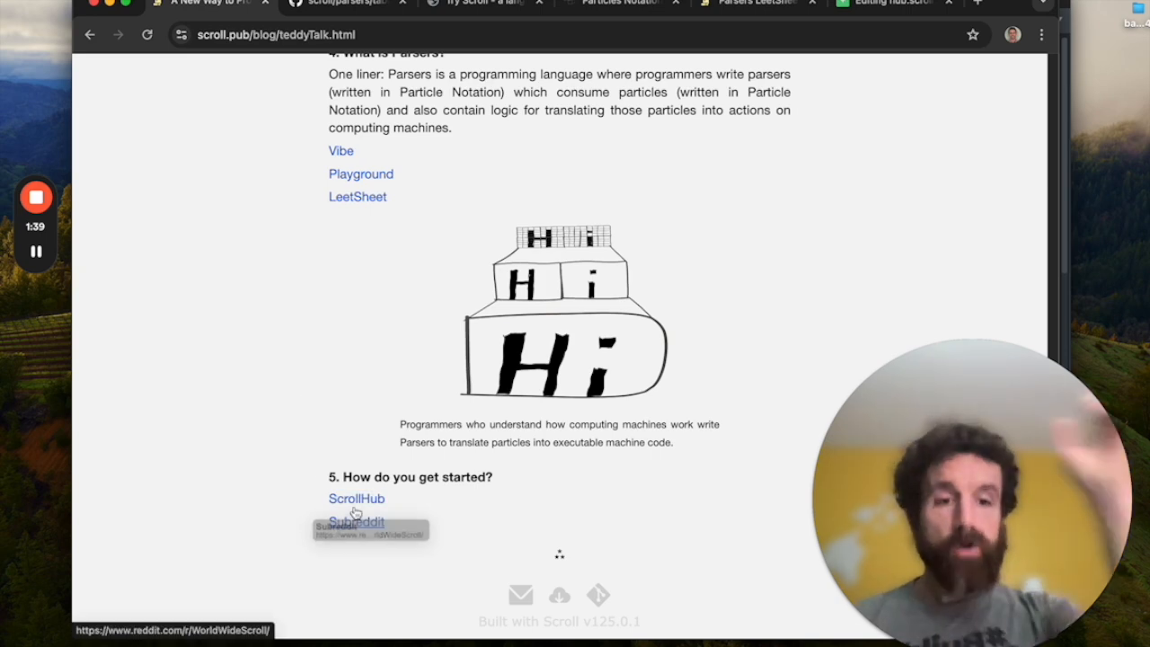
left_click(356, 521)
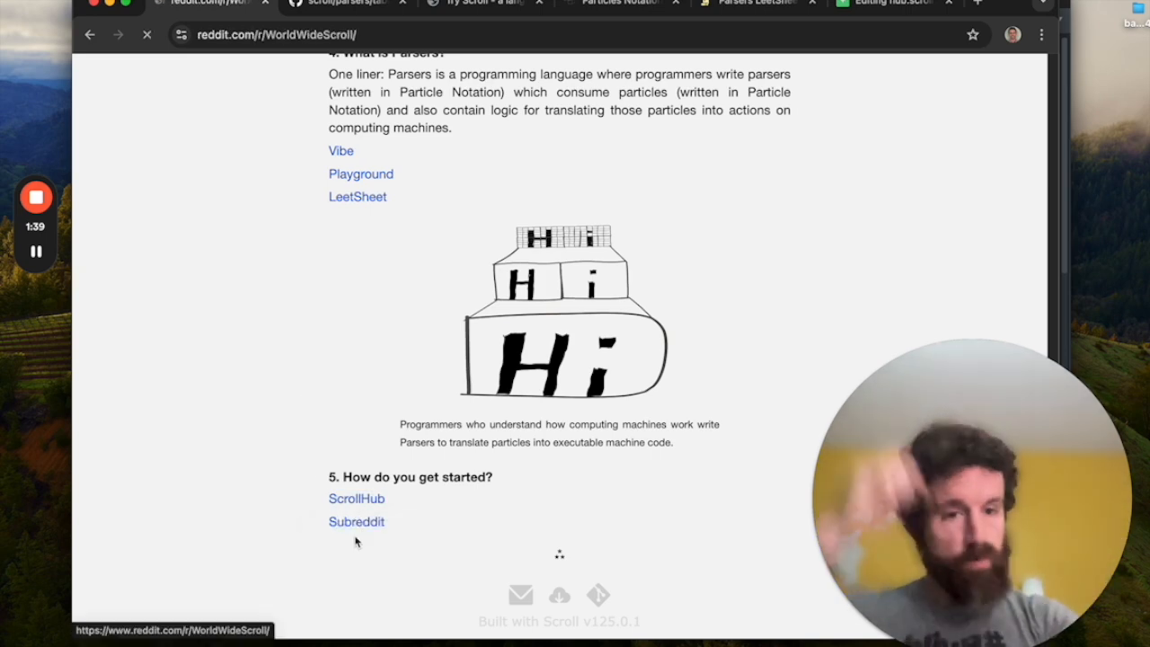